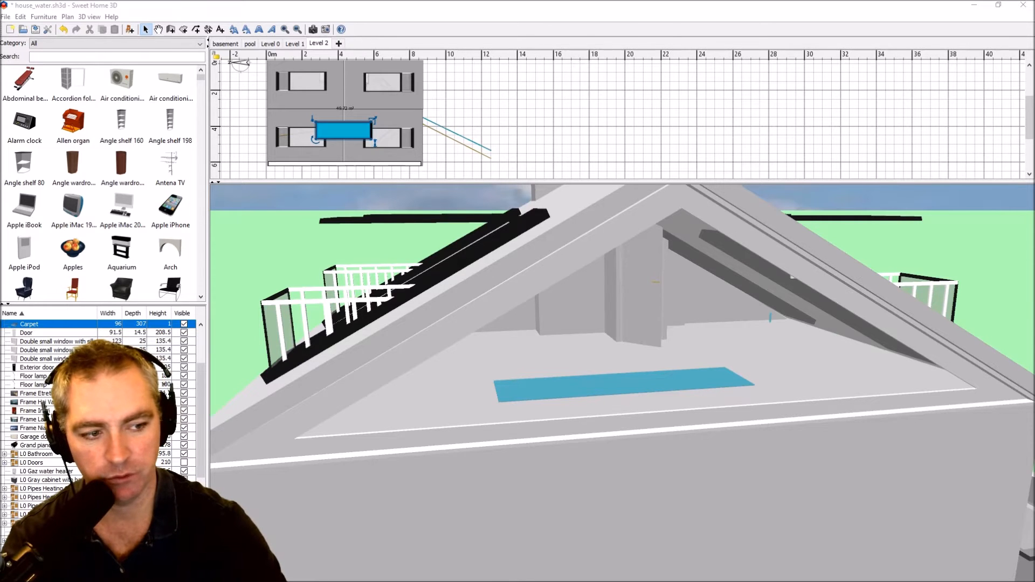
mouse_move(663, 212)
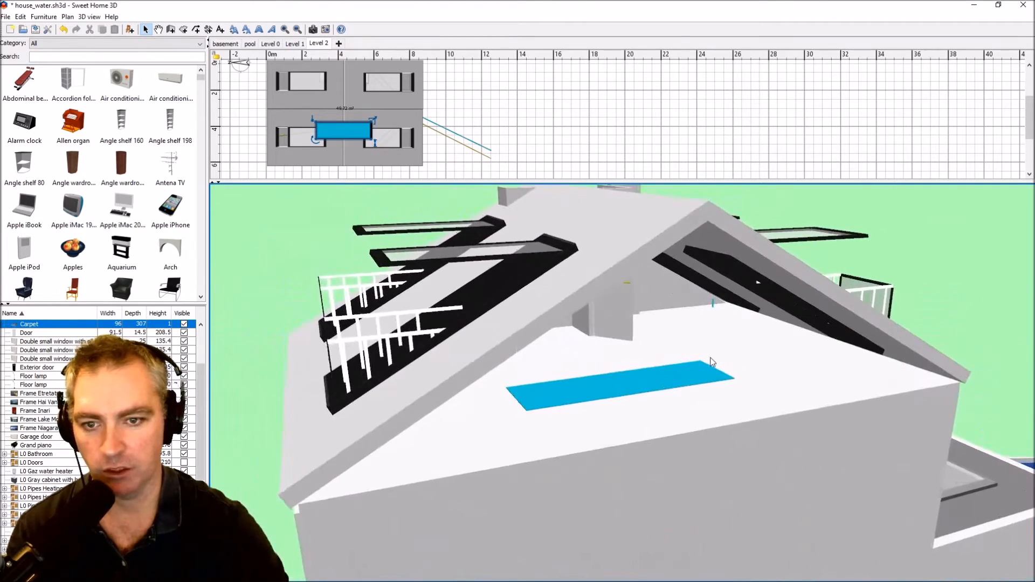
Search the catalog for 'trian' and choose the Fixed triangle window over the Trianglewindow model.
left_click_drag(712, 364, 705, 323)
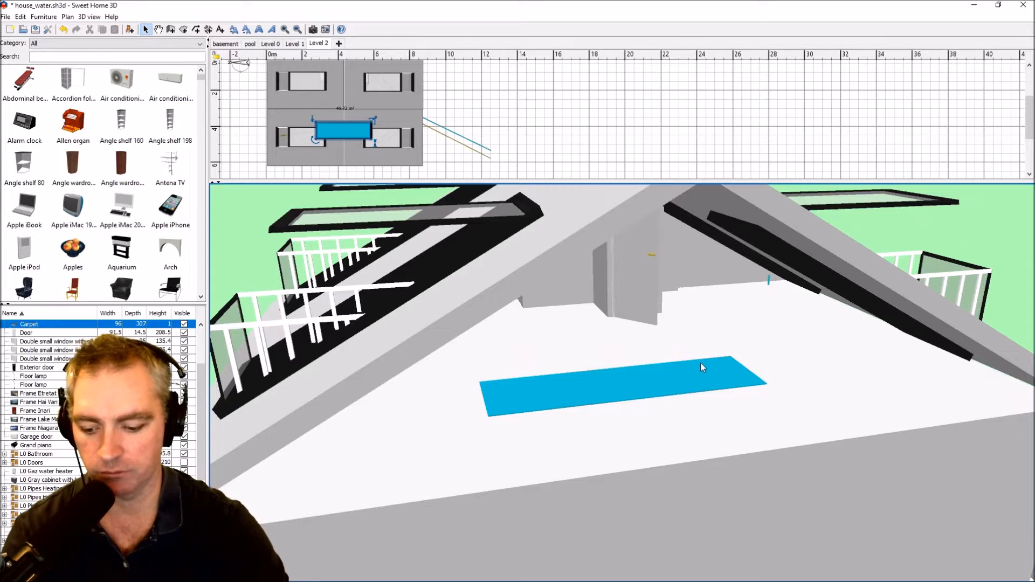
mouse_move(737, 358)
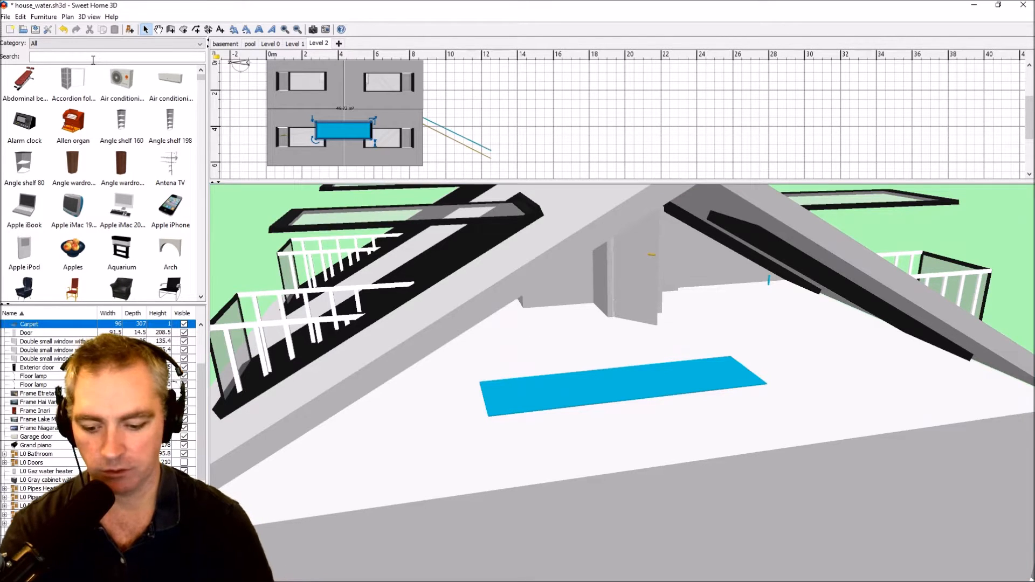
type("t")
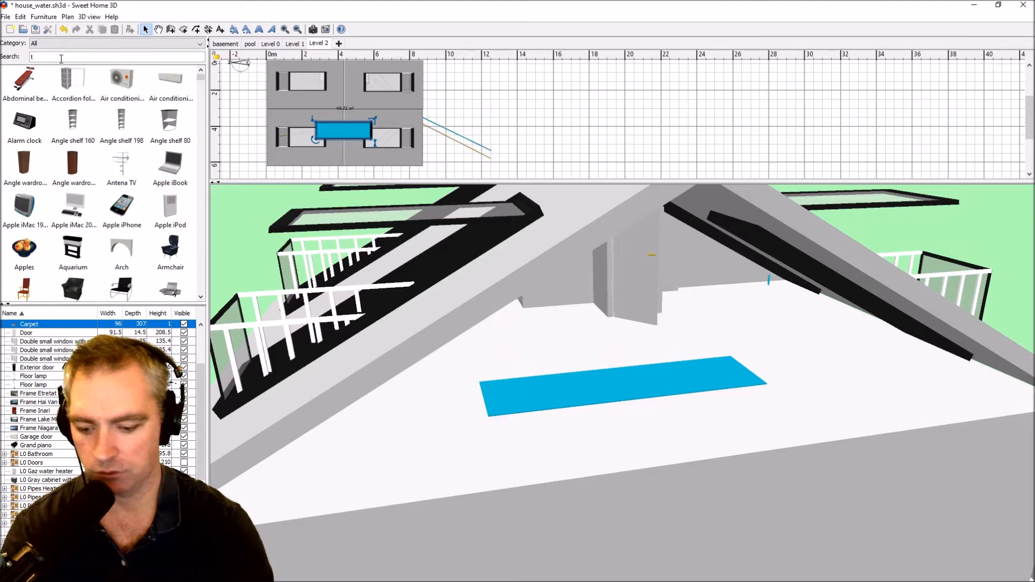
type("rian")
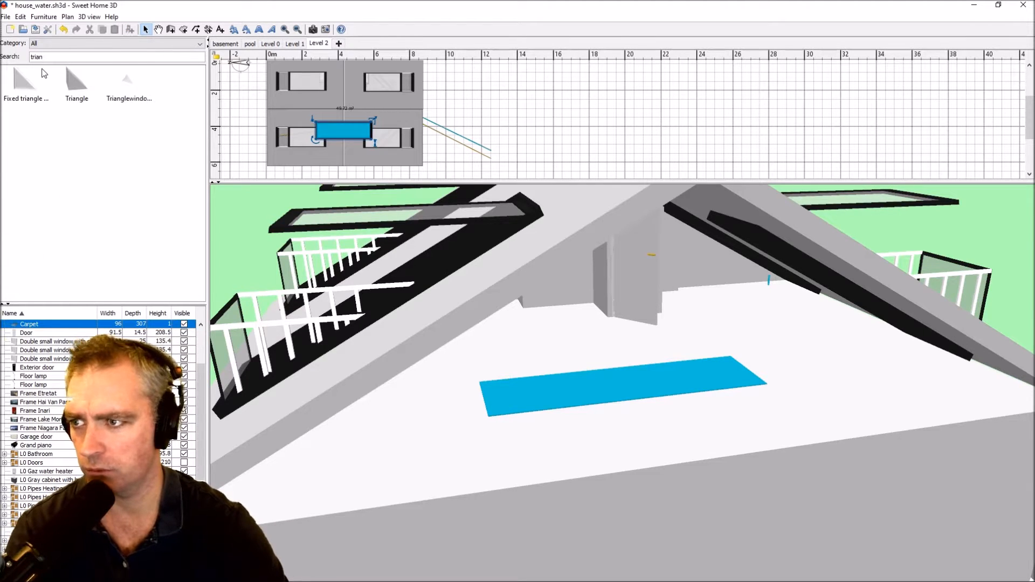
mouse_move(26, 83)
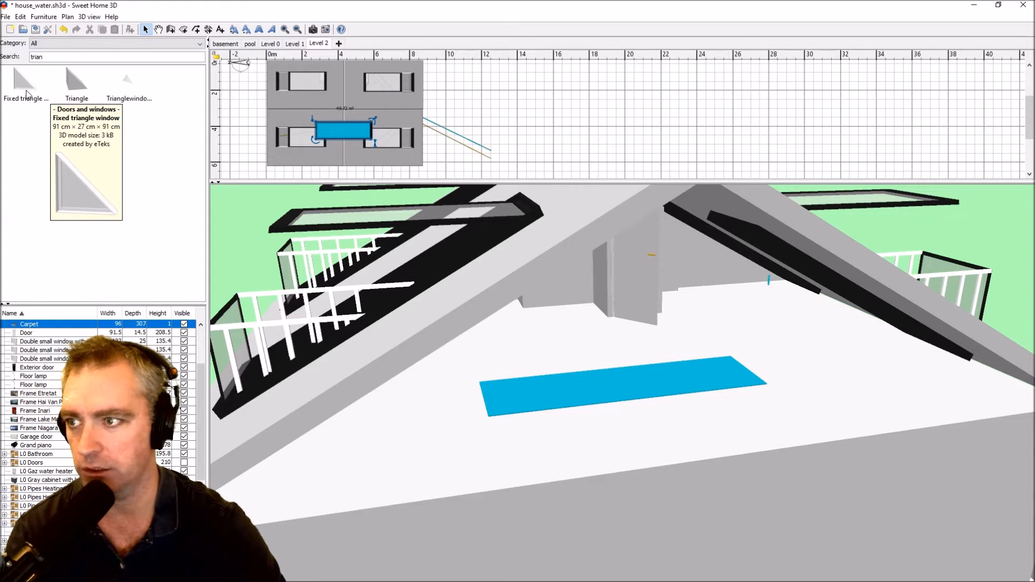
left_click(25, 78)
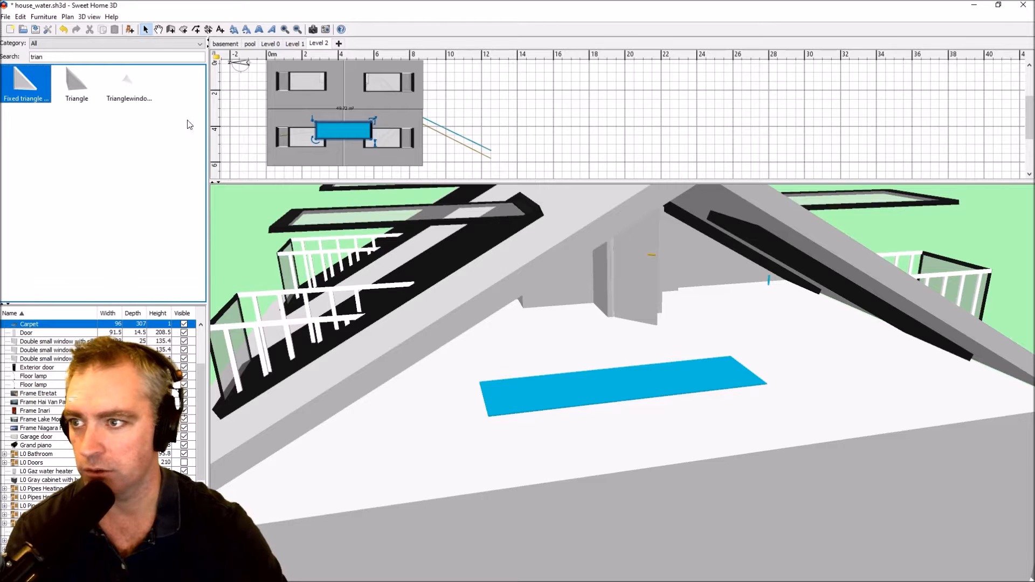
left_click(128, 83)
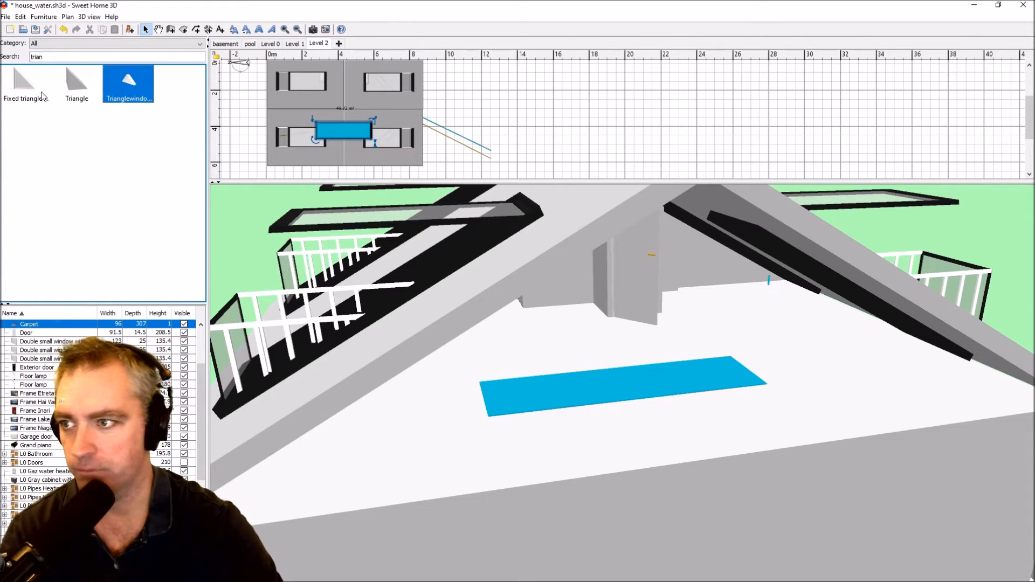
left_click(25, 83)
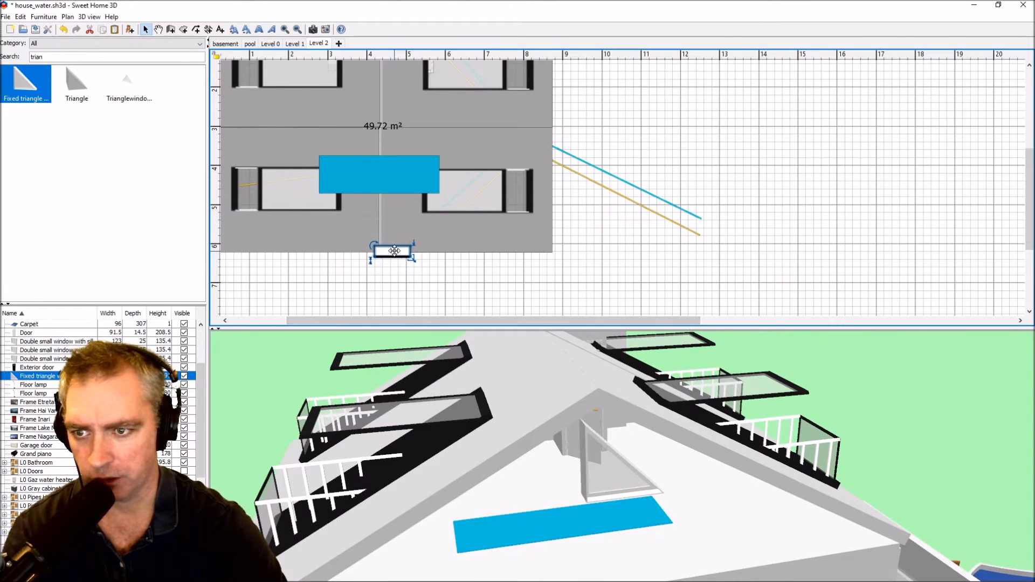
Give the placed triangle window a new Angle via Modify furniture and nudge it in the plan.
right_click(395, 251)
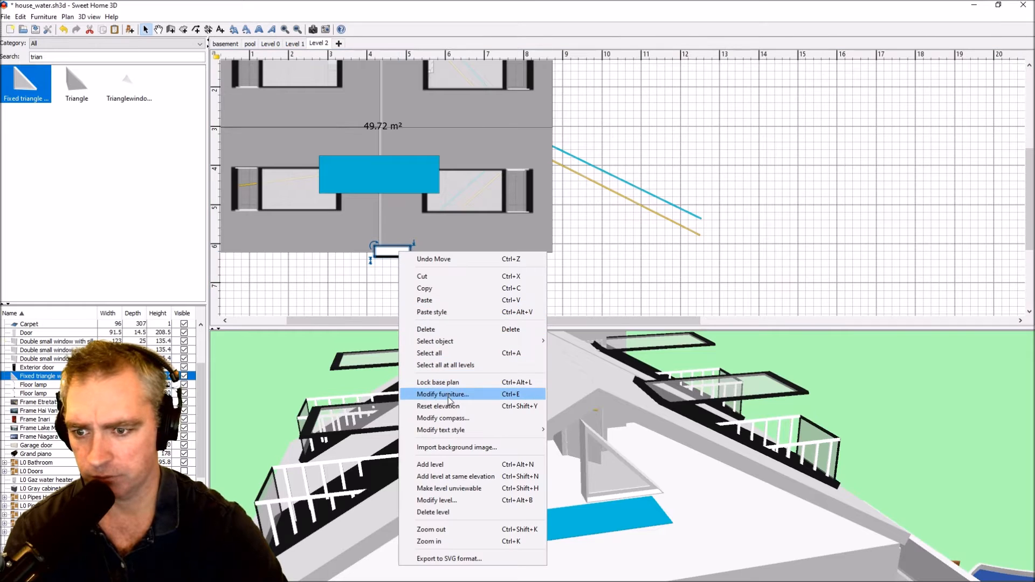
left_click(442, 394)
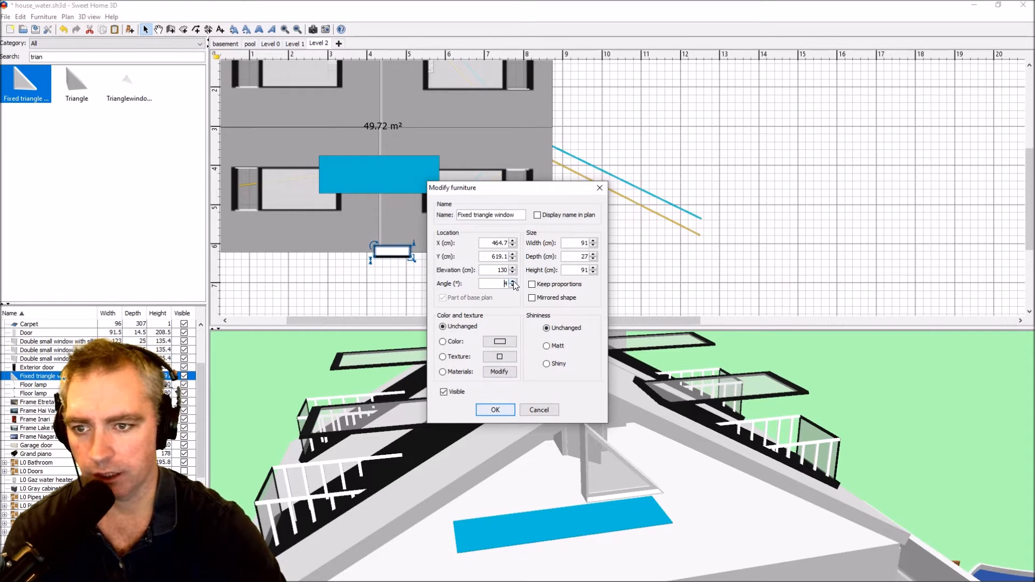
left_click(495, 409)
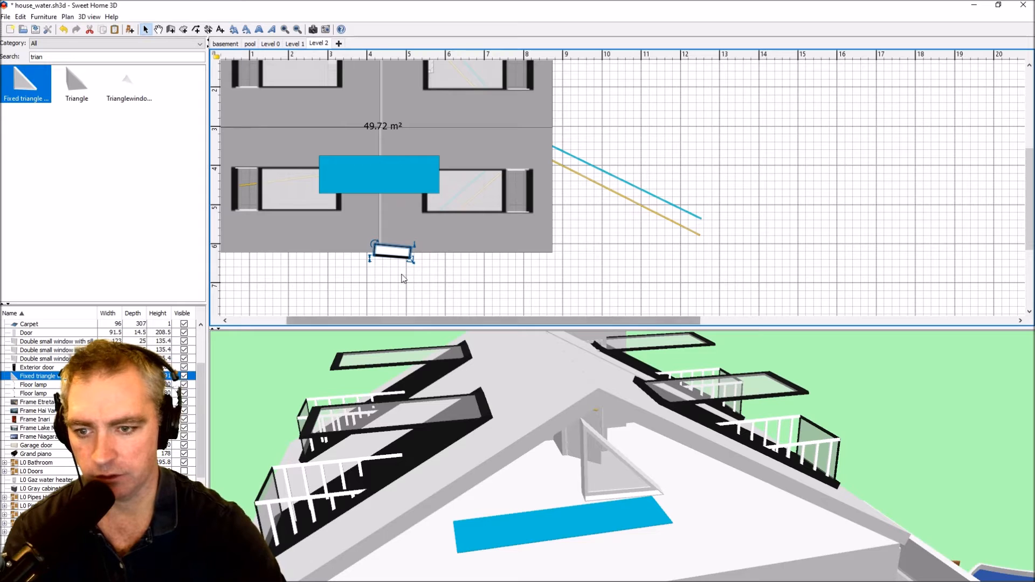
left_click_drag(407, 240, 417, 231)
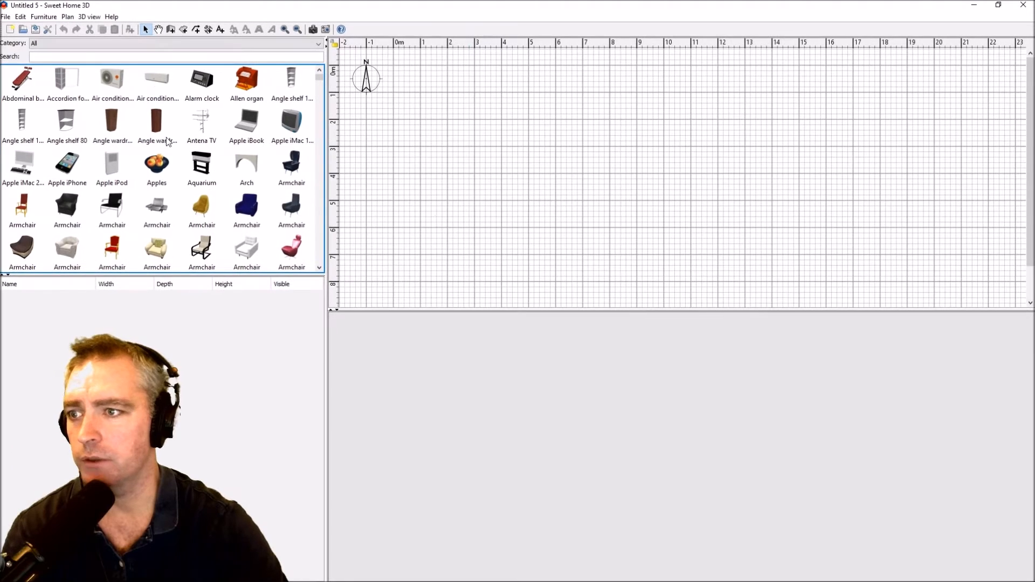
Add the Fixed triangle window to the blank home and start an OBJ export from the 3D view menu.
type("tt")
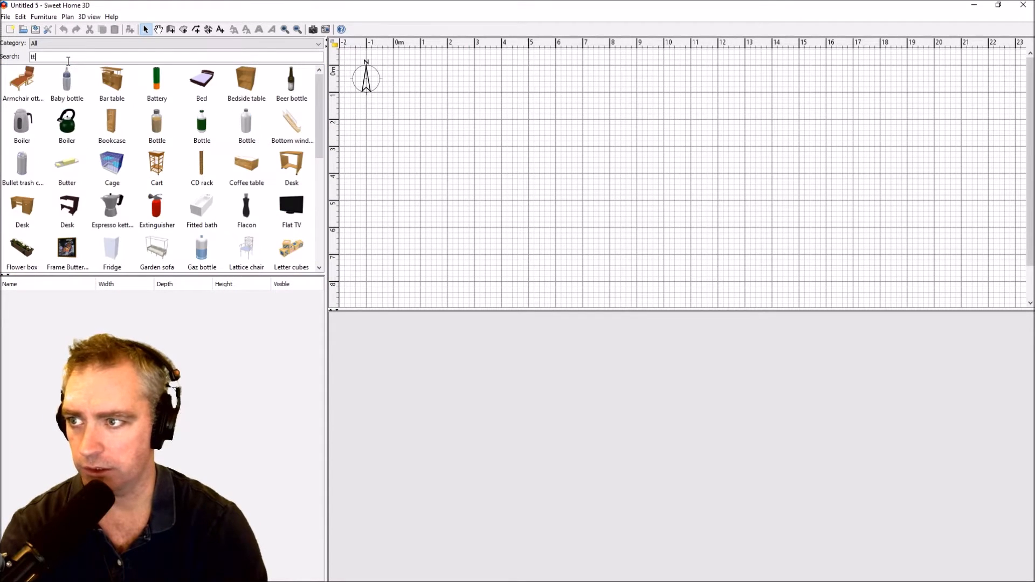
type("rian")
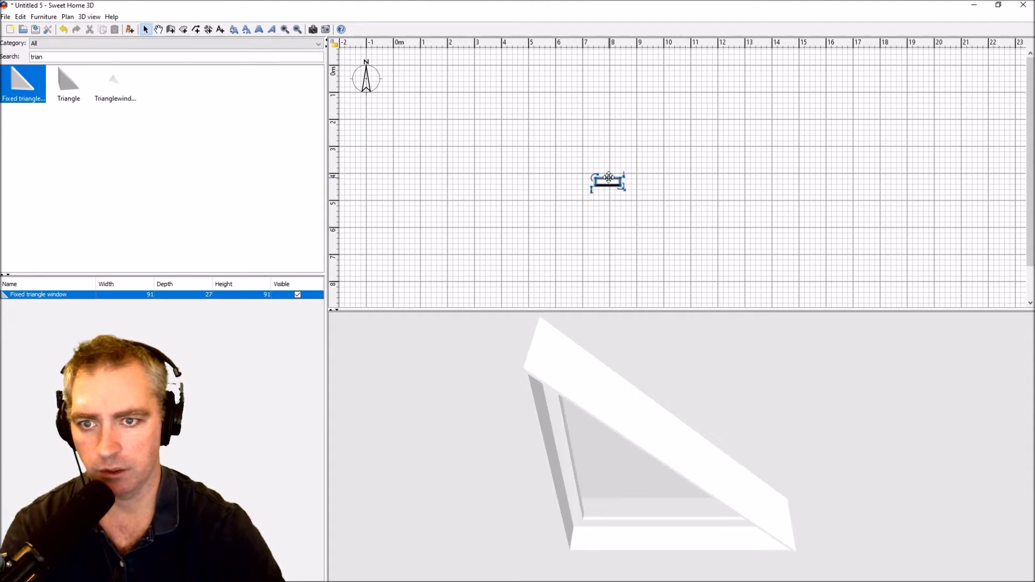
left_click(87, 16)
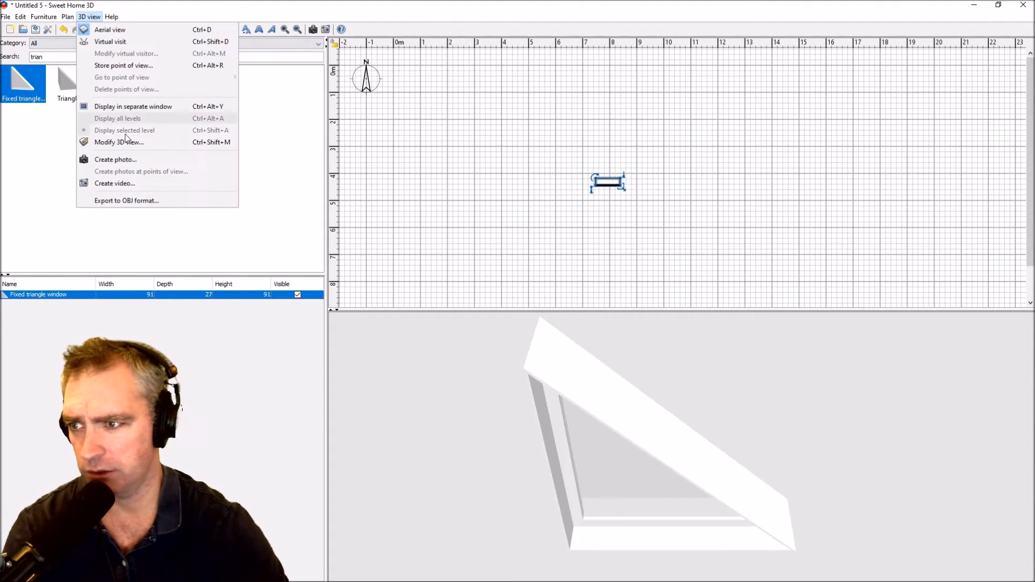
left_click(125, 200)
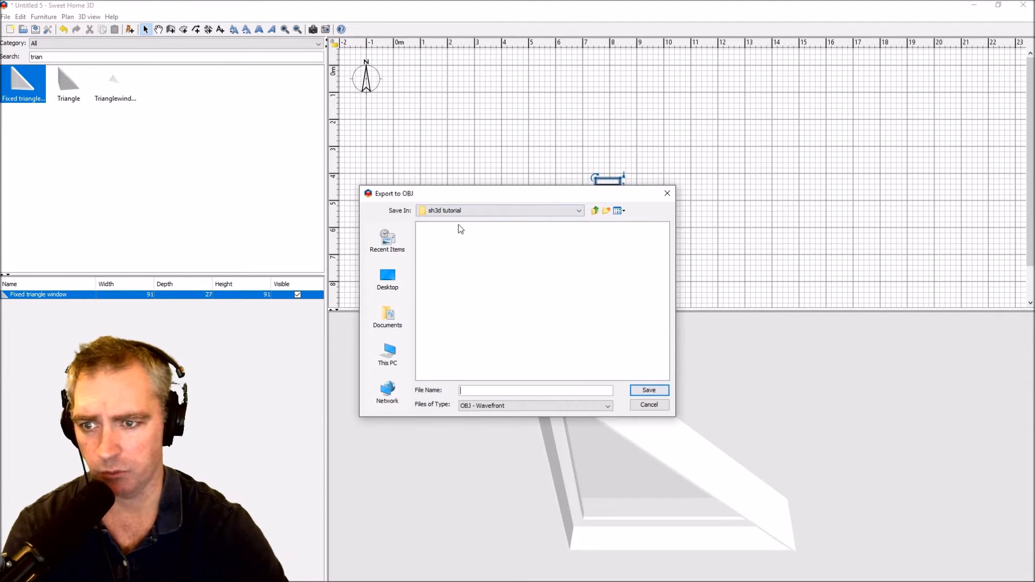
Save the export as triangleObject, exporting only the selected triangle window.
type("t")
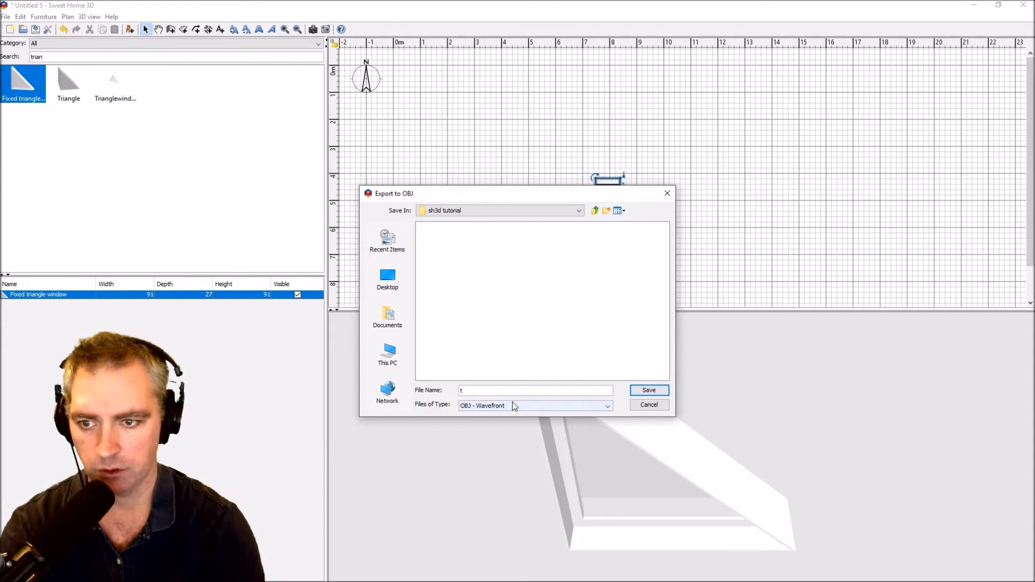
type("riangleObject")
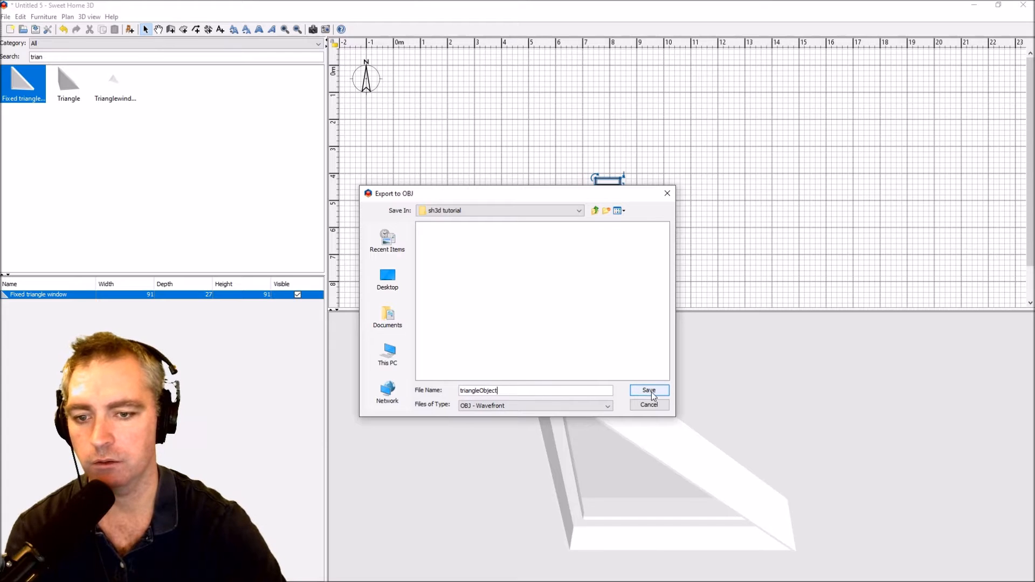
left_click(648, 391)
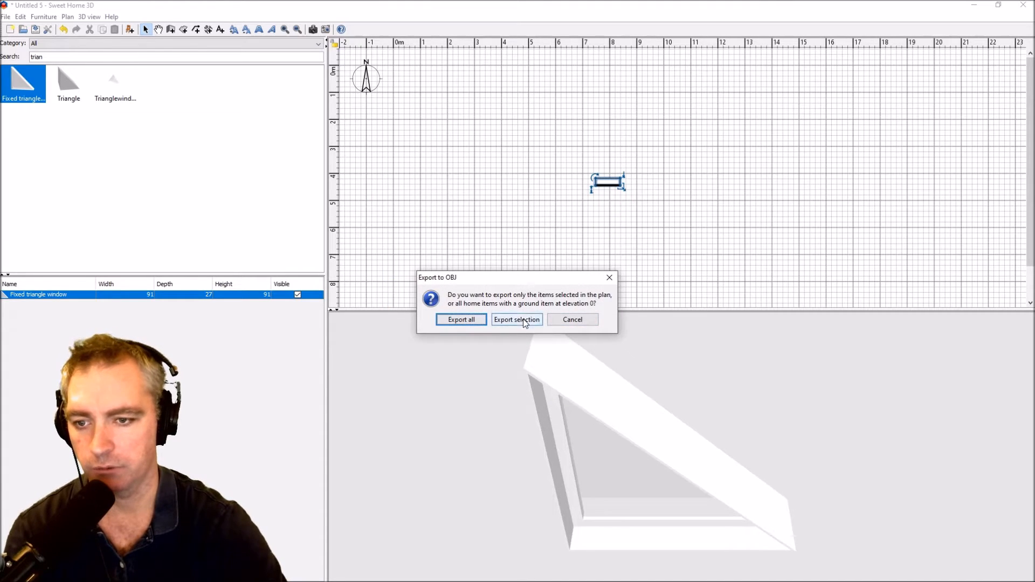
left_click(517, 319)
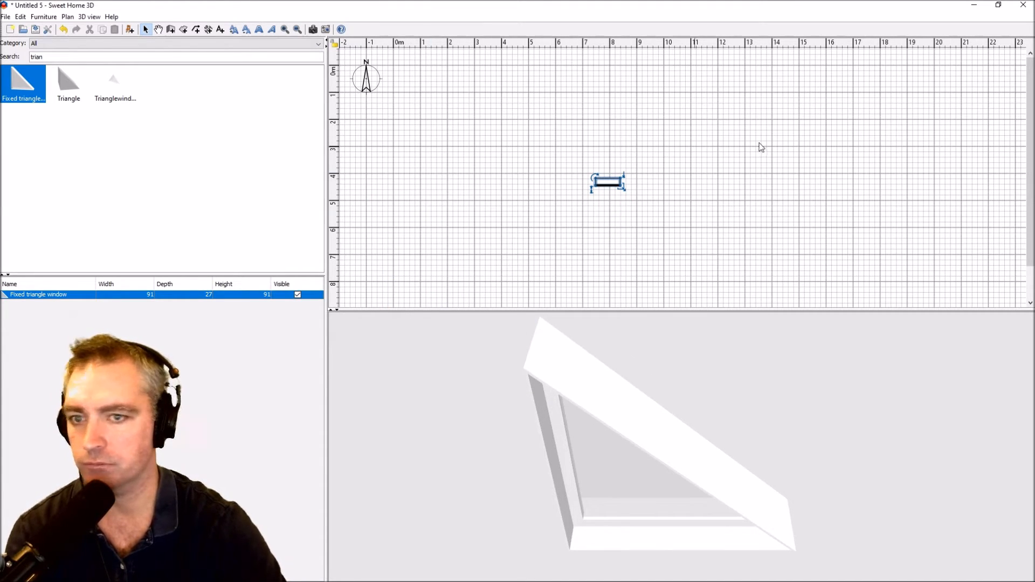
mouse_move(408, 185)
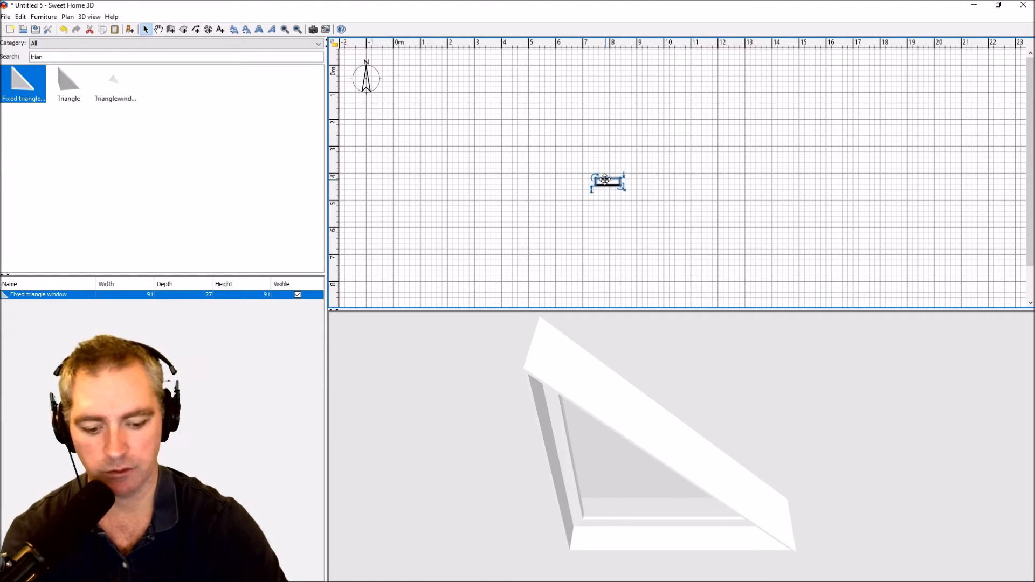
Import triangleObject.obj as new furniture and accept its default orientation.
right_click(115, 80)
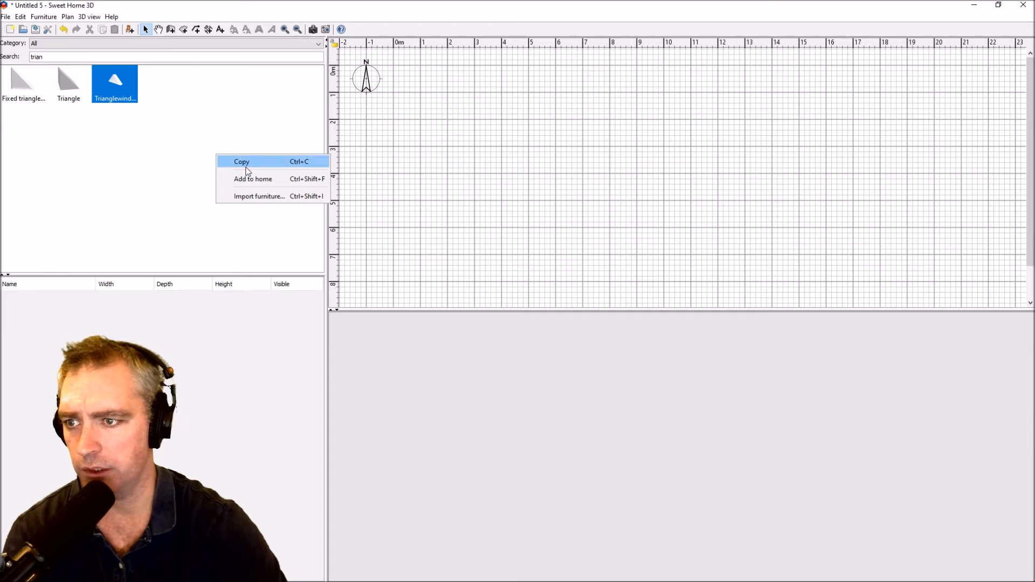
left_click(259, 196)
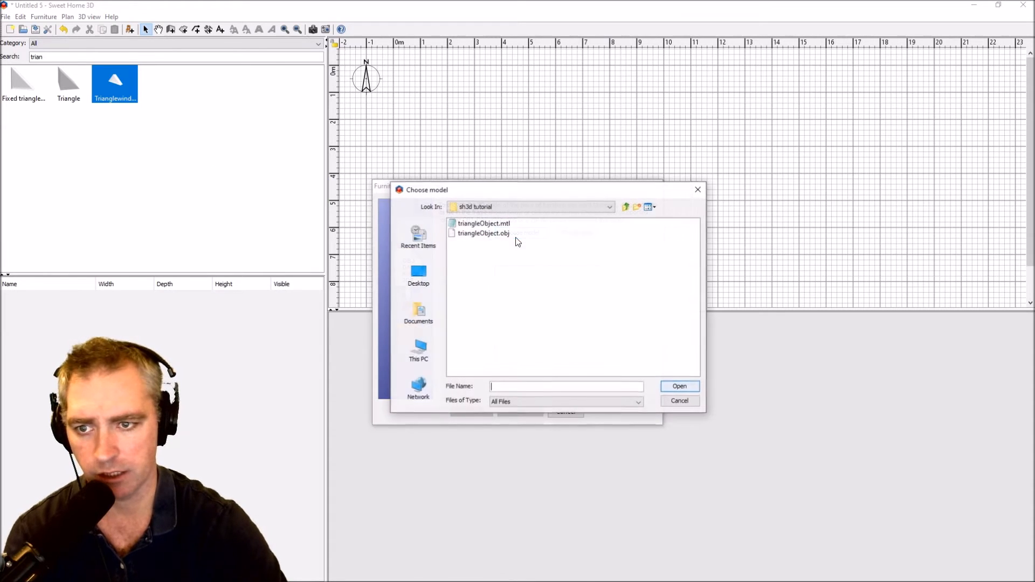
left_click(483, 233)
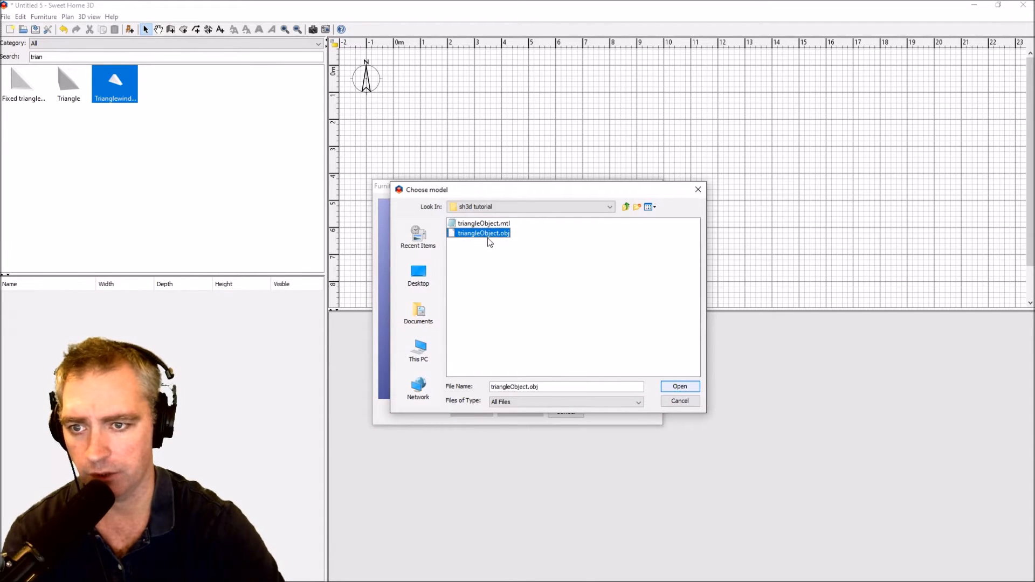
left_click(678, 386)
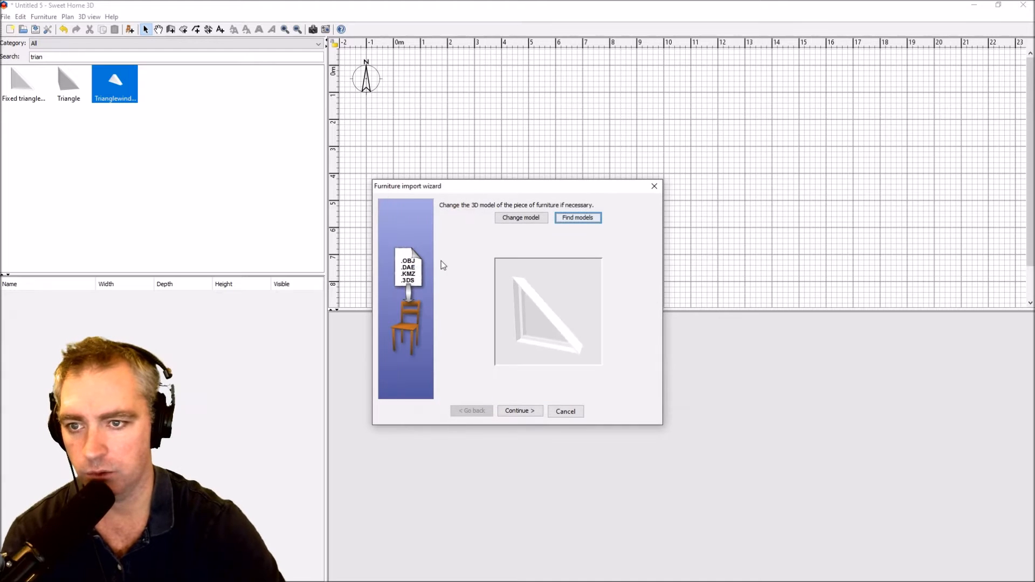
left_click(518, 411)
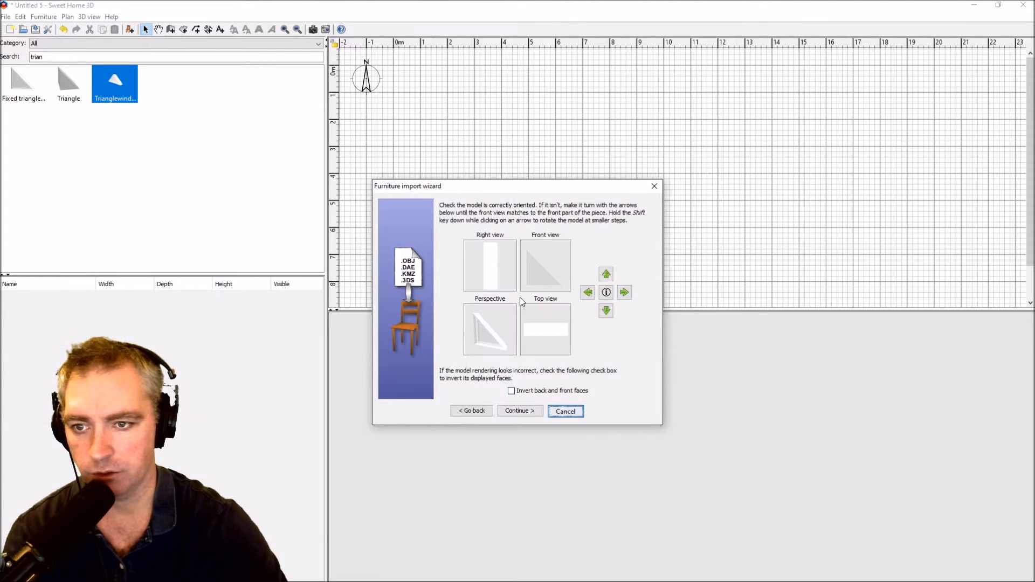
left_click(519, 410)
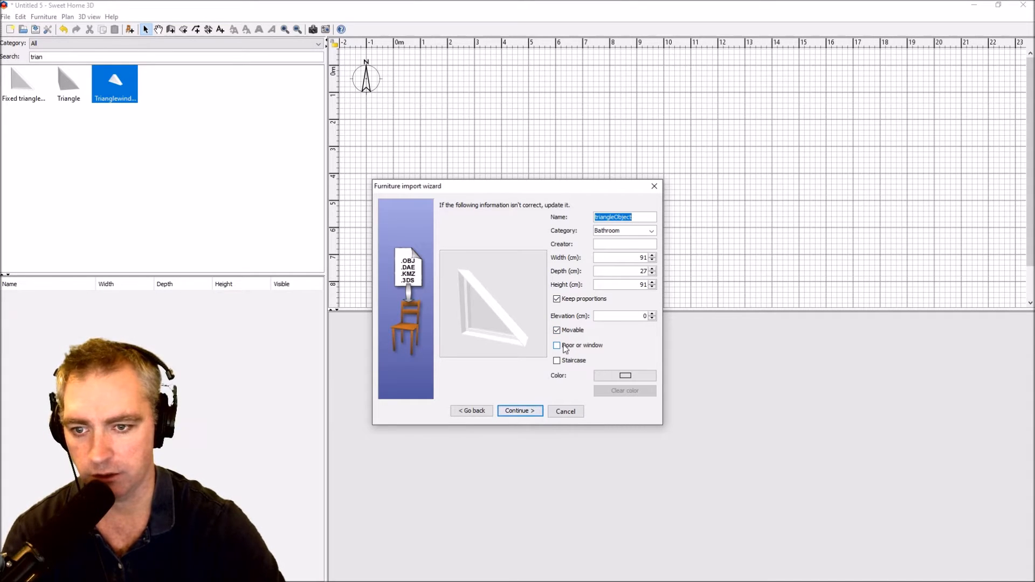
Keep it as ordinary furniture filed under Miscellaneous and finish the import.
left_click(556, 345)
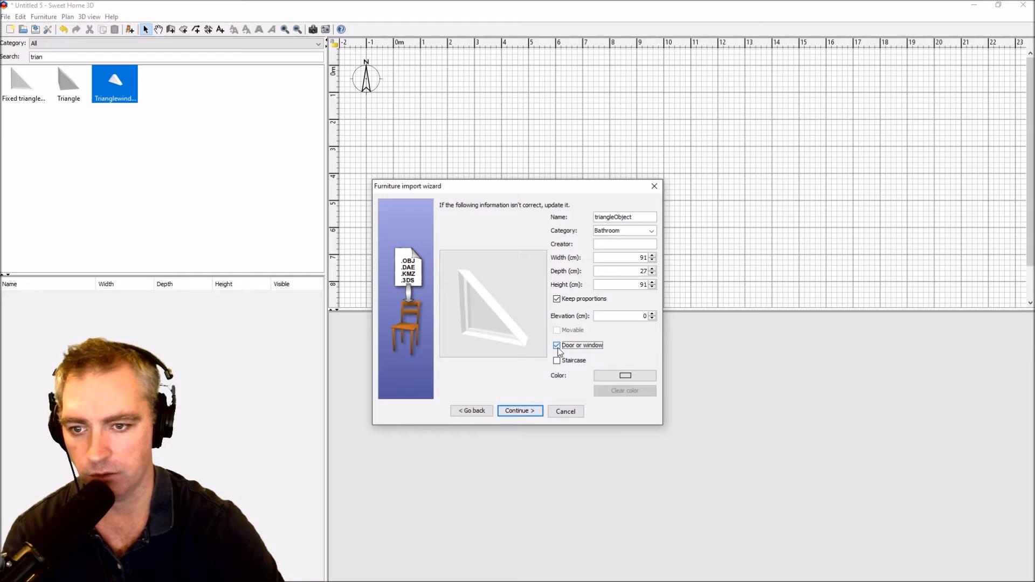
left_click(556, 345)
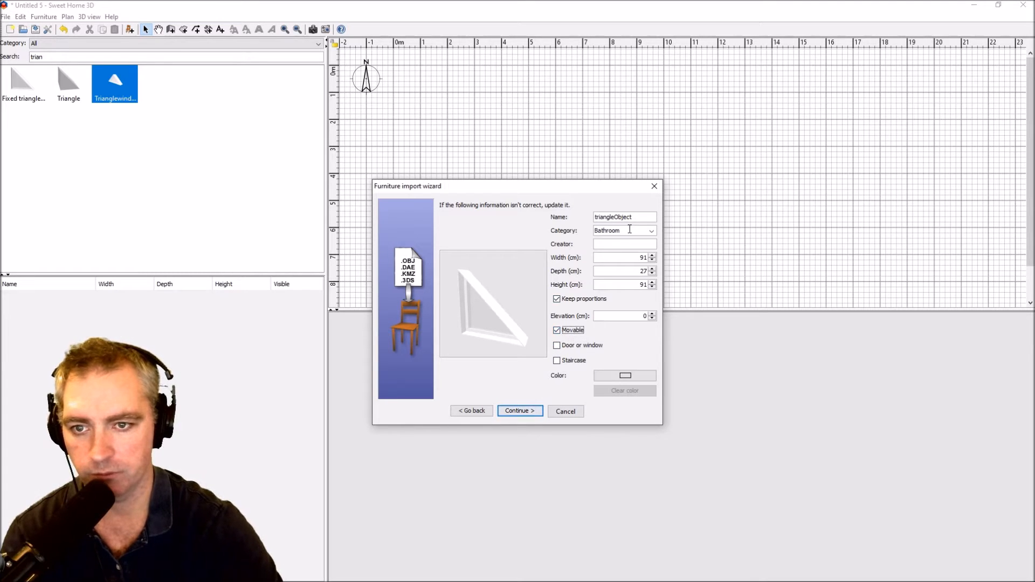
left_click(651, 231)
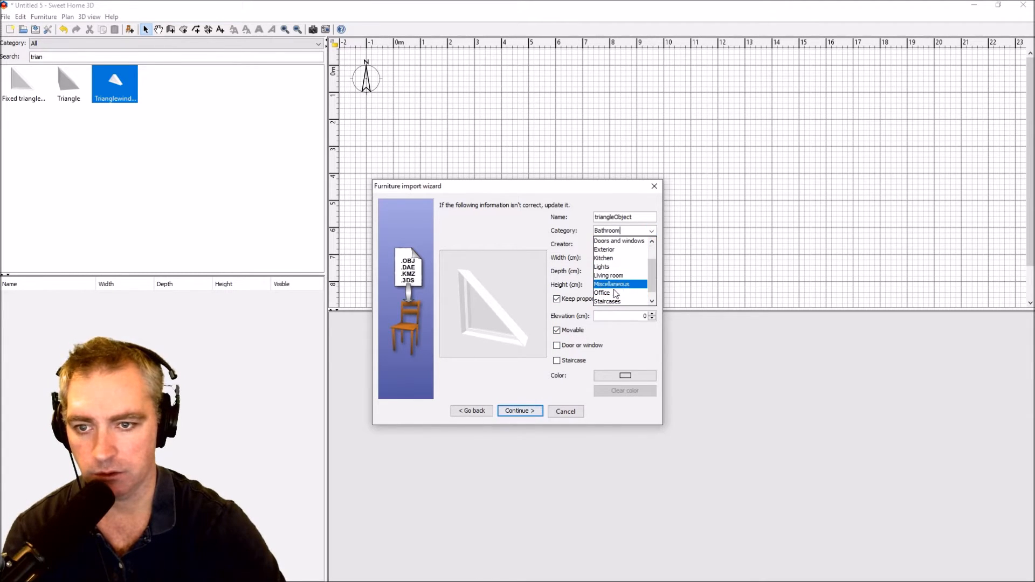
left_click(611, 283)
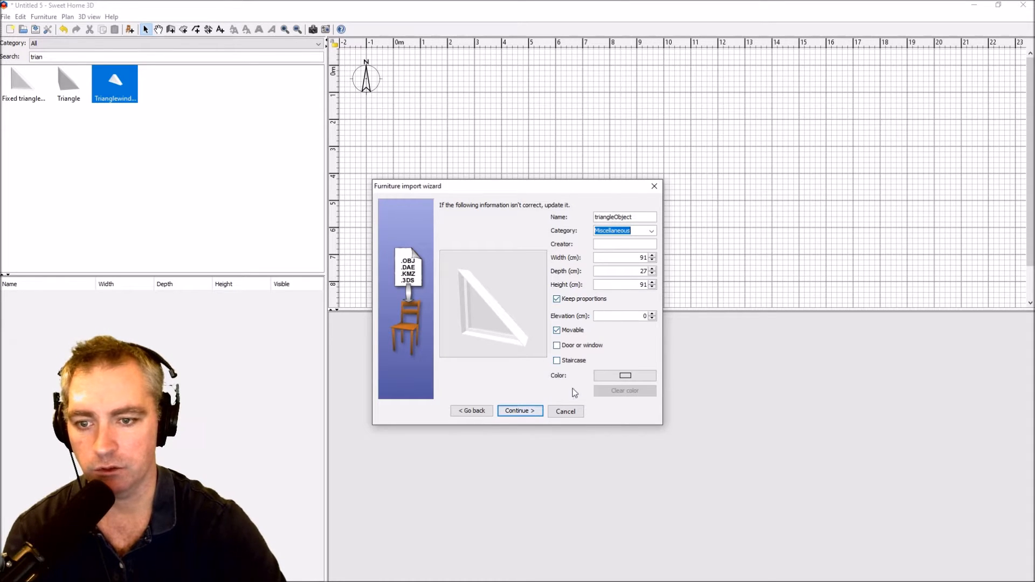
left_click(518, 410)
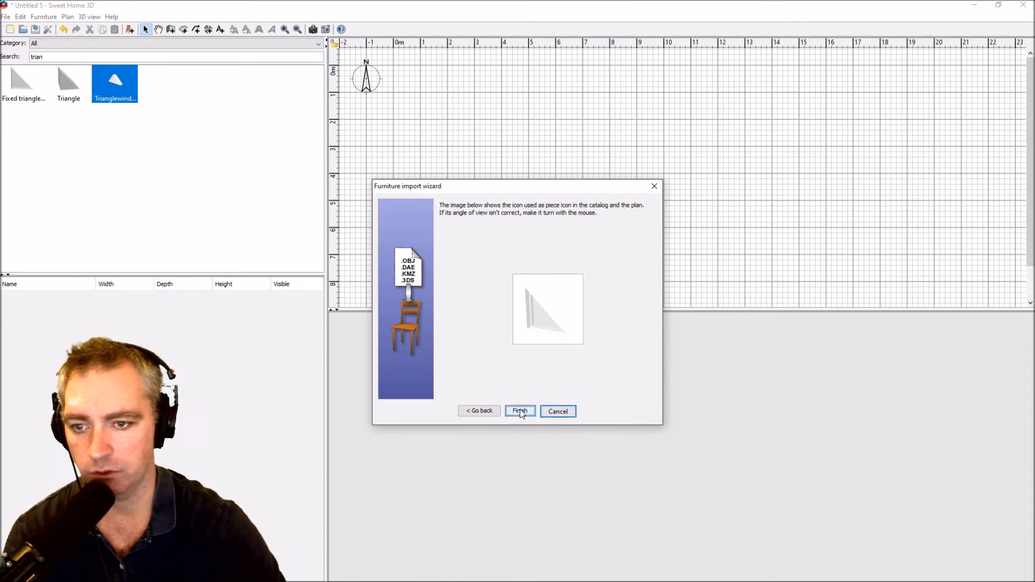
left_click(520, 410)
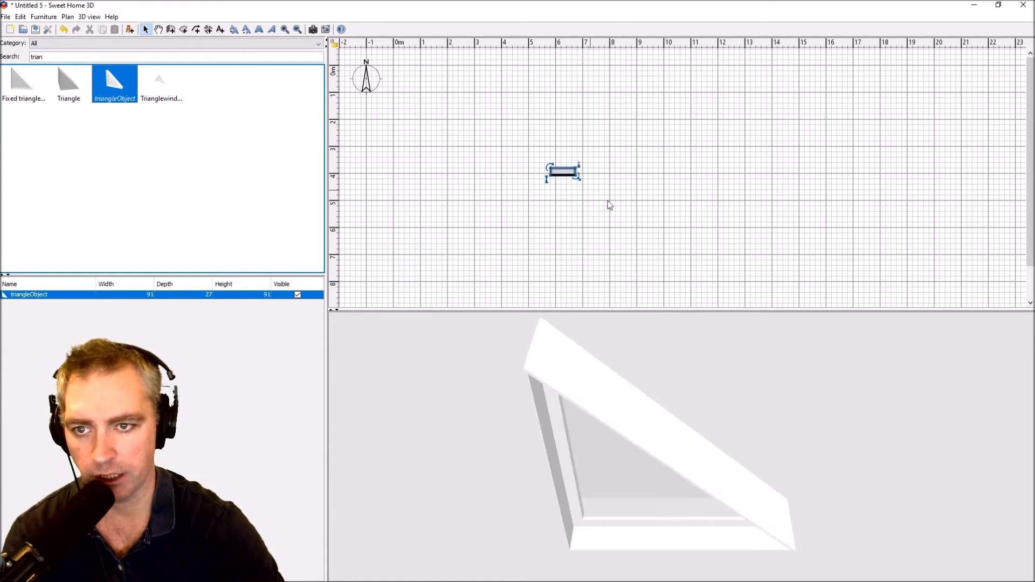
Set the triangleObject piece to a 135° rotation around its Y axis via Modify furniture.
right_click(558, 174)
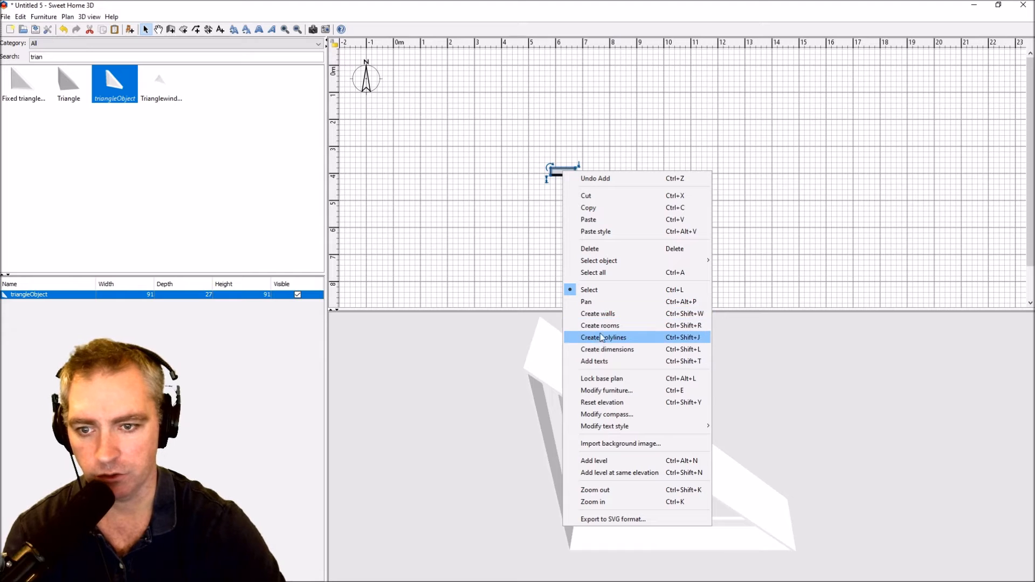
left_click(606, 390)
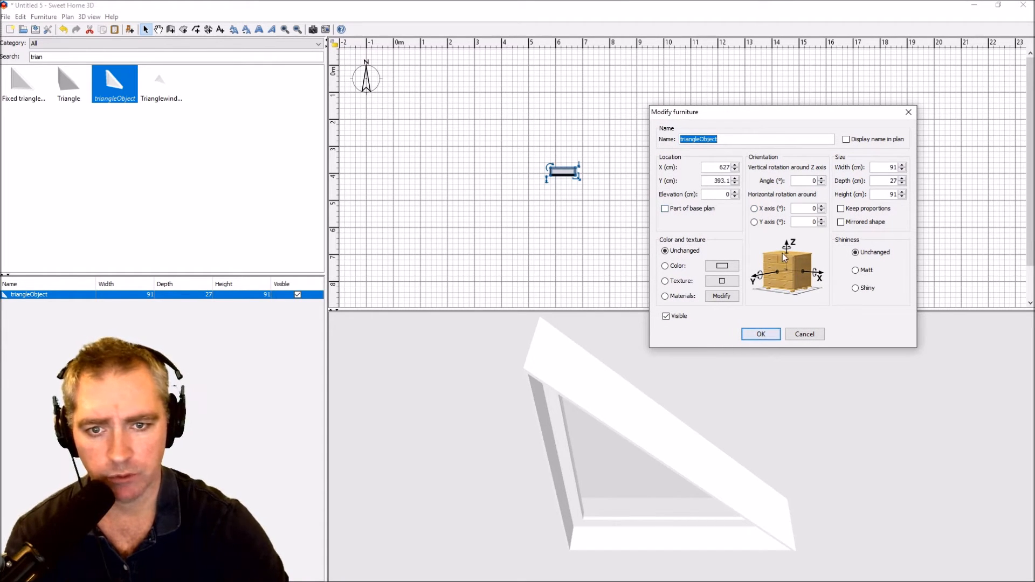
mouse_move(730, 205)
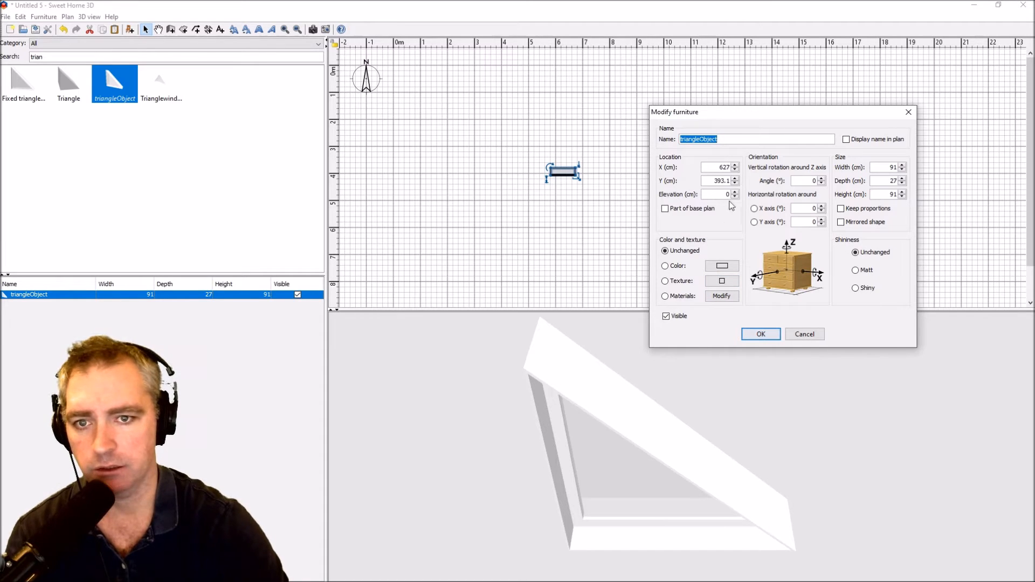
left_click(804, 222)
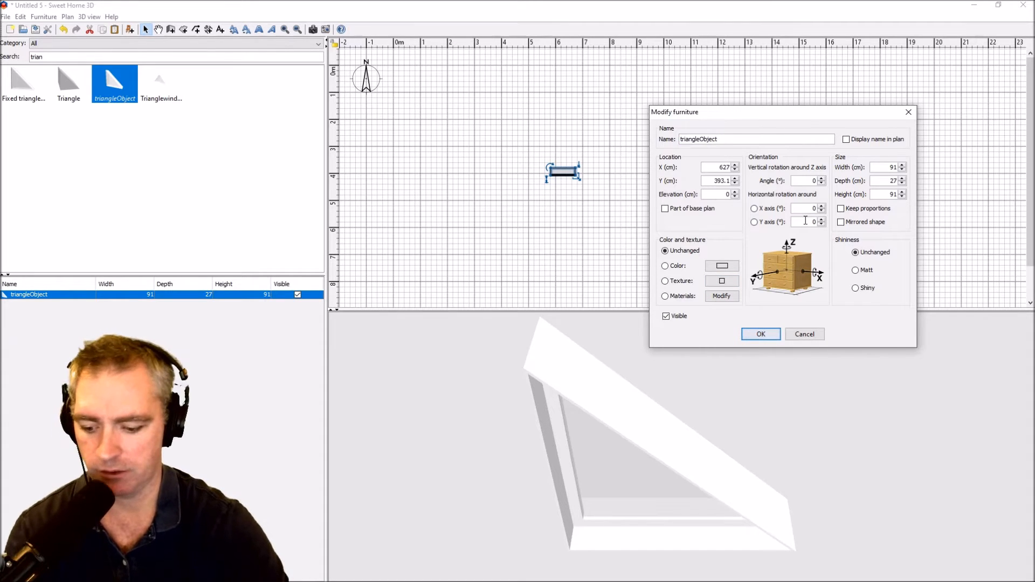
left_click(753, 222)
type("135")
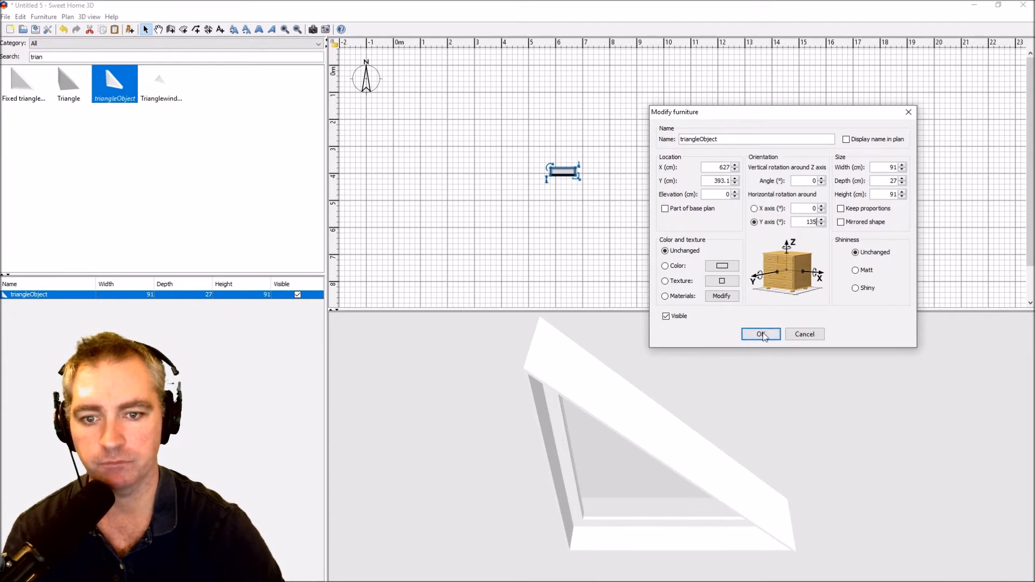
left_click(760, 334)
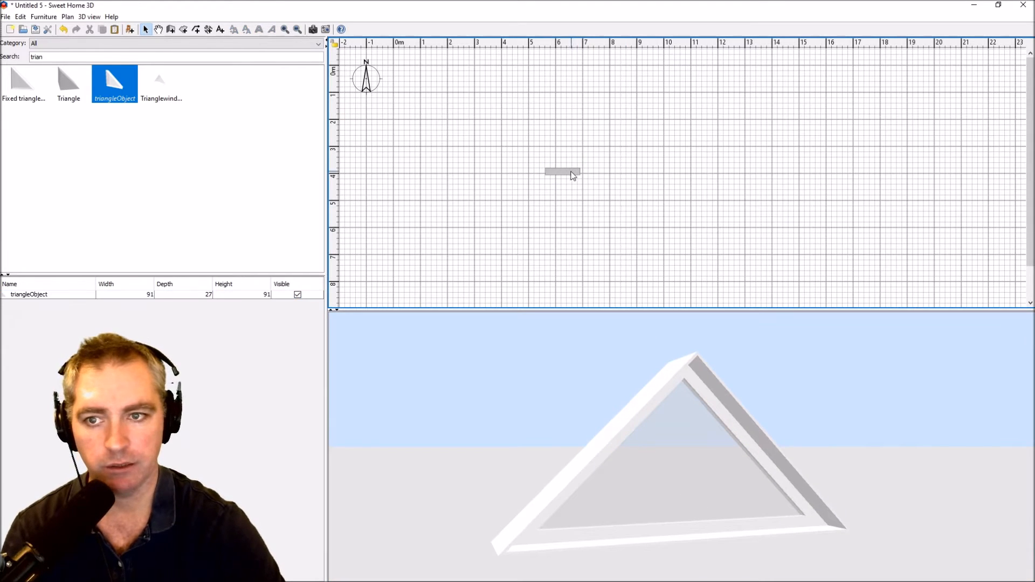
Export the rotated triangle to OBJ, saving it as triangleWindow135Y.obj.
left_click(87, 16)
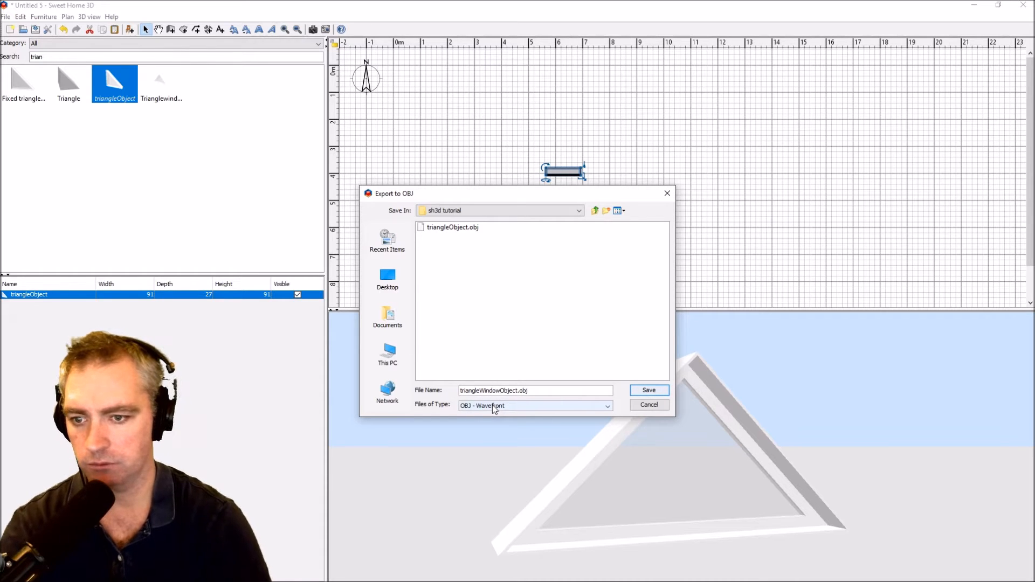
type("triangleWindow.obj")
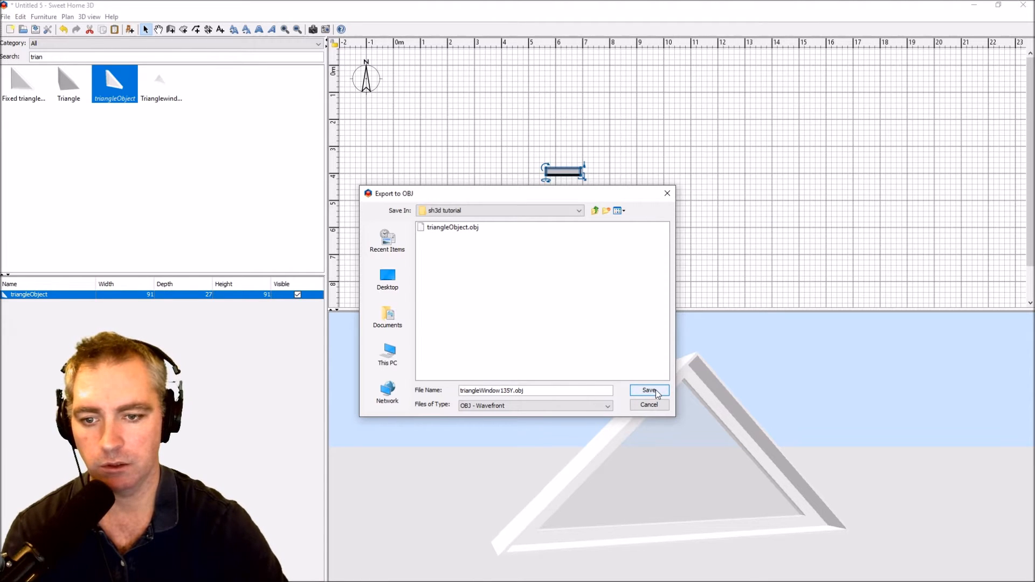
left_click(648, 390)
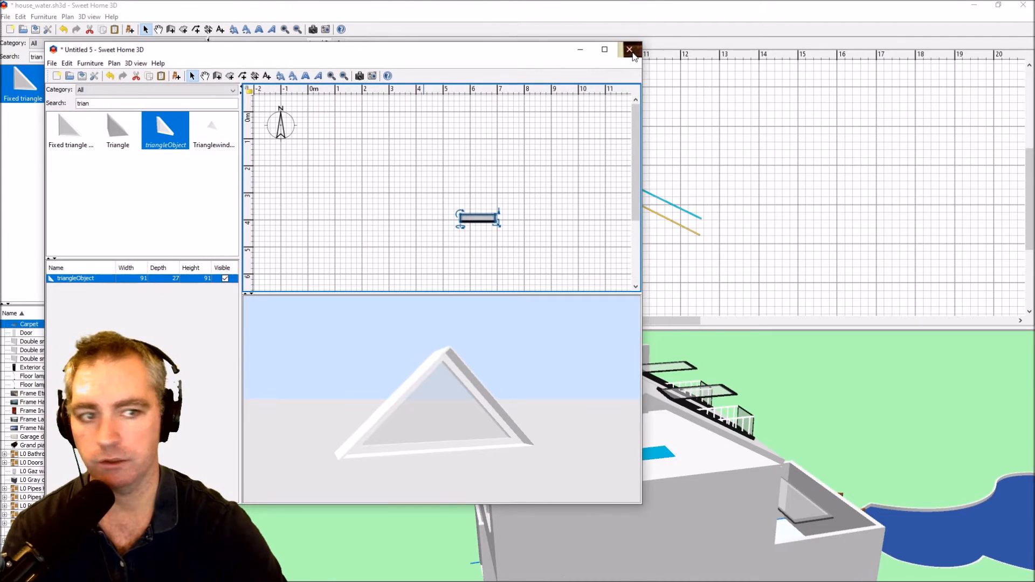
Close the Untitled home without saving and start importing triangleWindow135Y.obj as furniture.
left_click(629, 50)
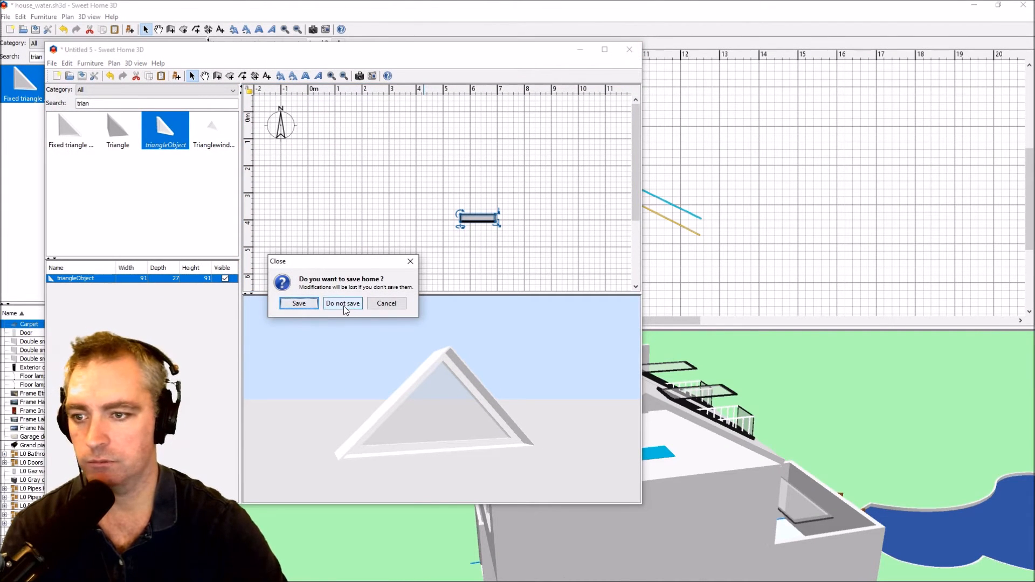
left_click(342, 303)
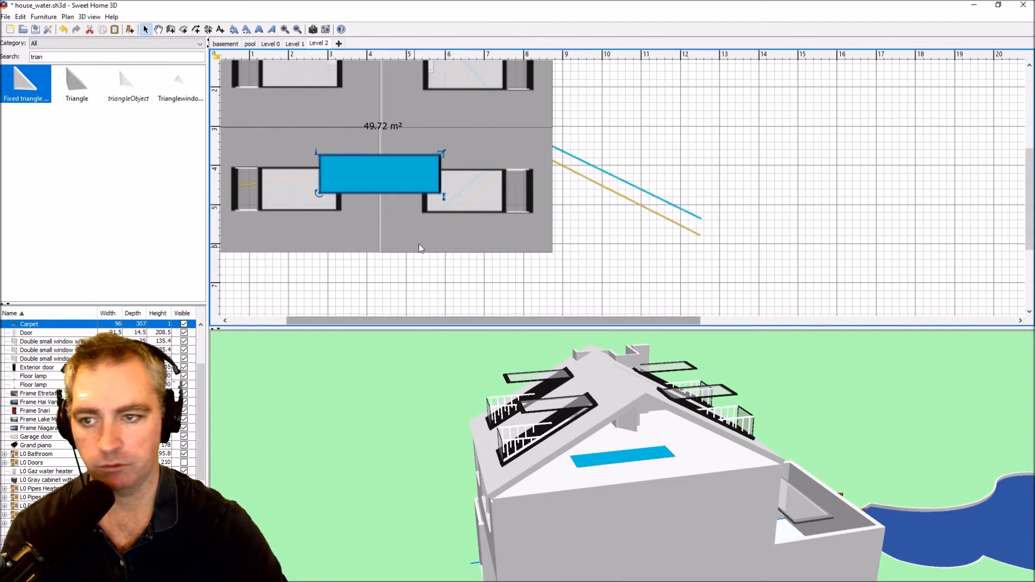
right_click(180, 80)
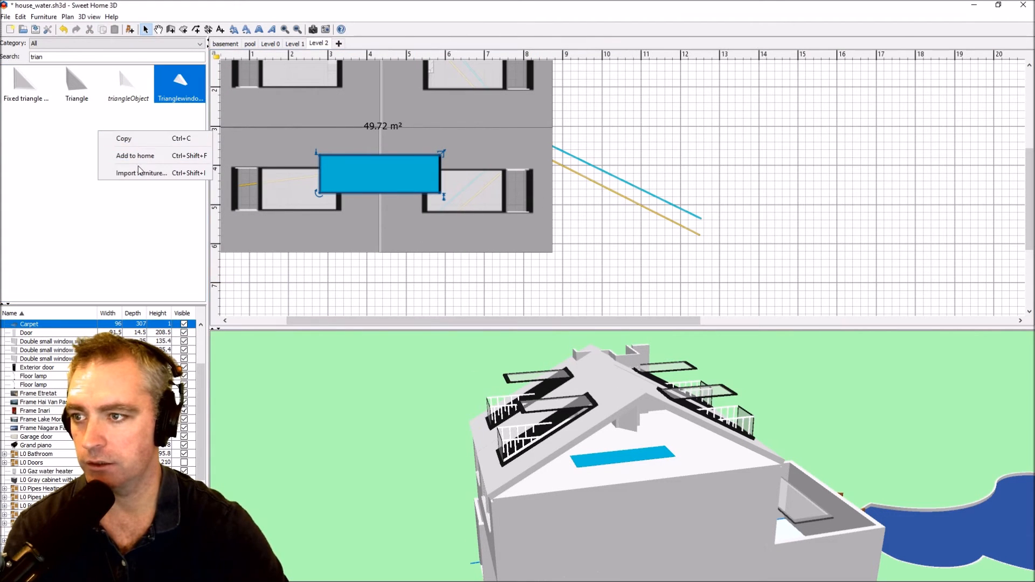
left_click(140, 172)
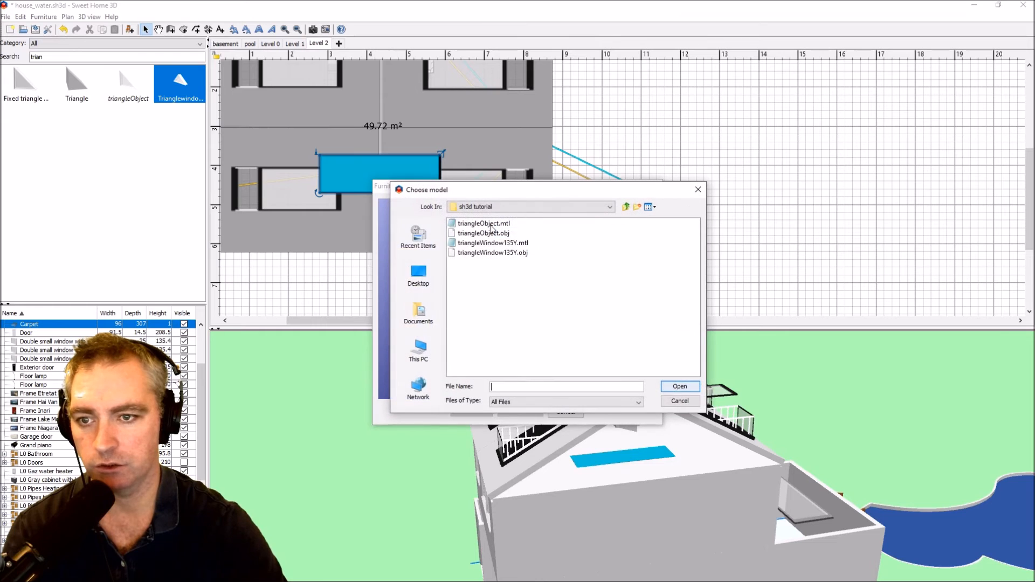
left_click(491, 252)
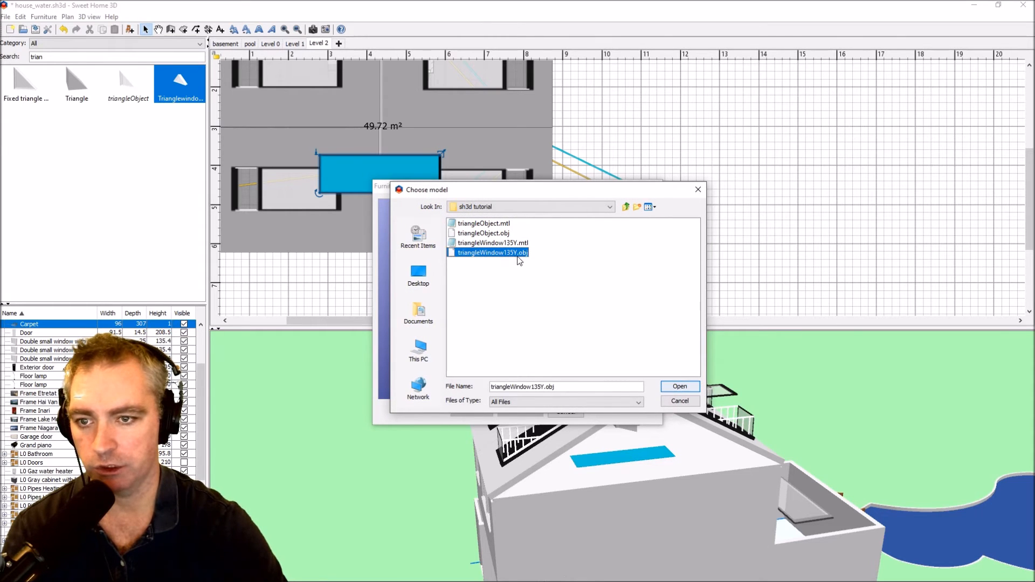
left_click(679, 386)
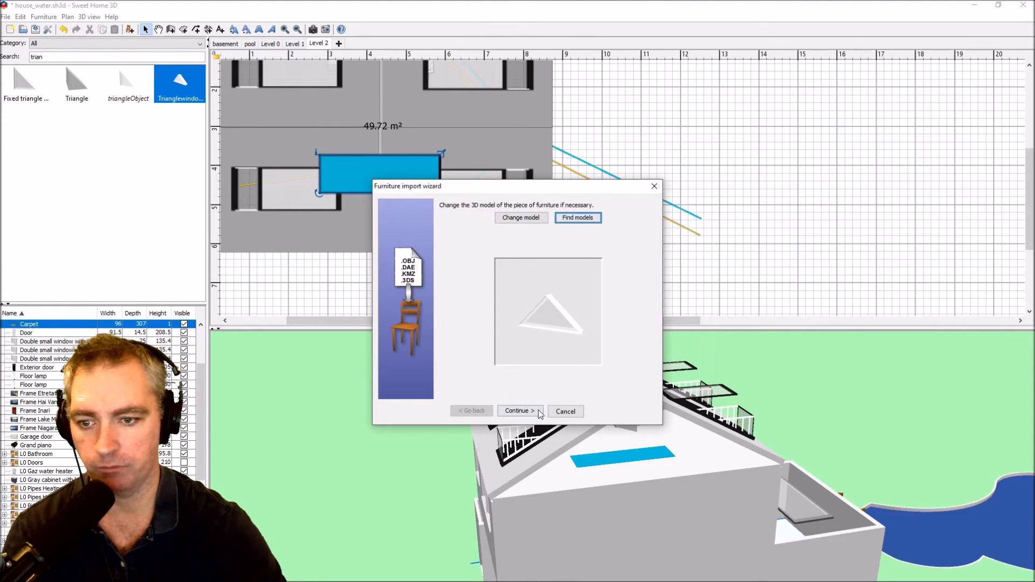
Accept the model's orientation, file it under Miscellaneous and continue the import.
left_click(519, 411)
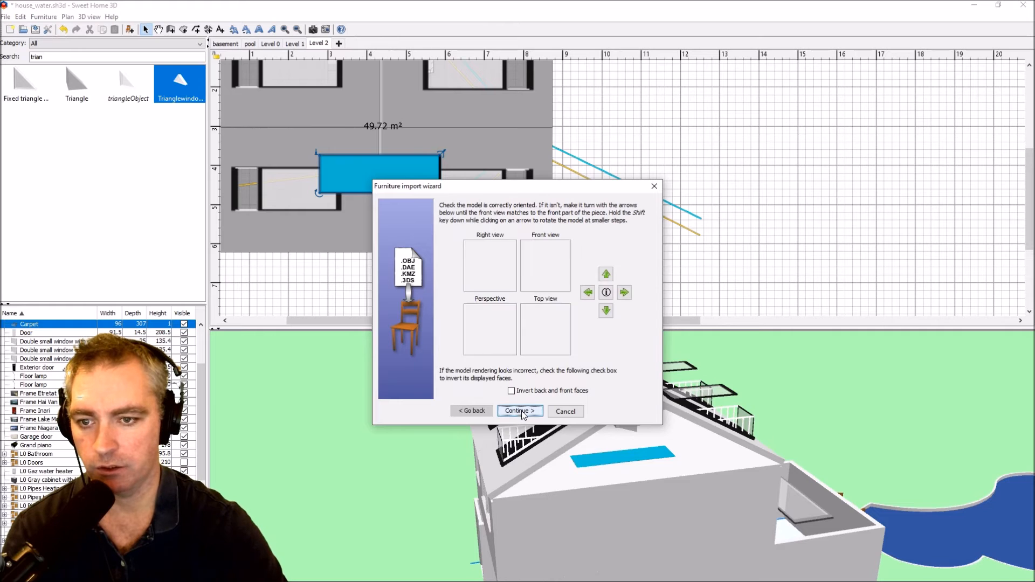
left_click(519, 410)
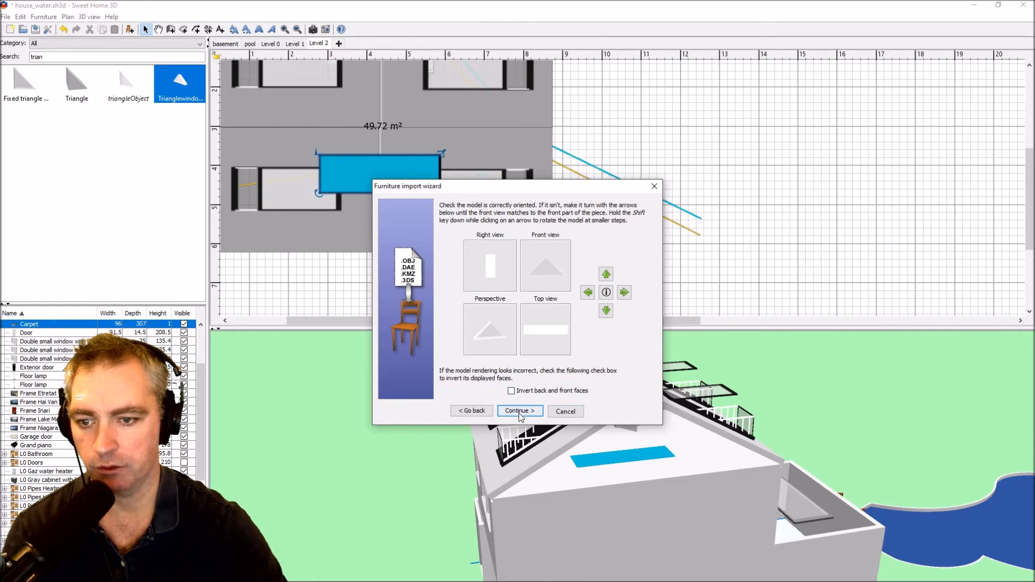
left_click(518, 411)
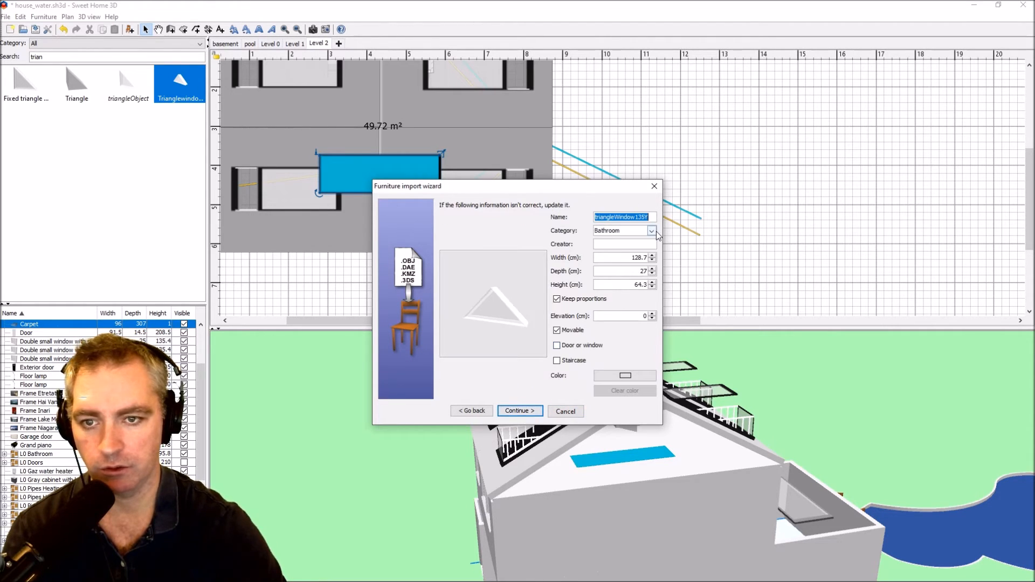
left_click(651, 231)
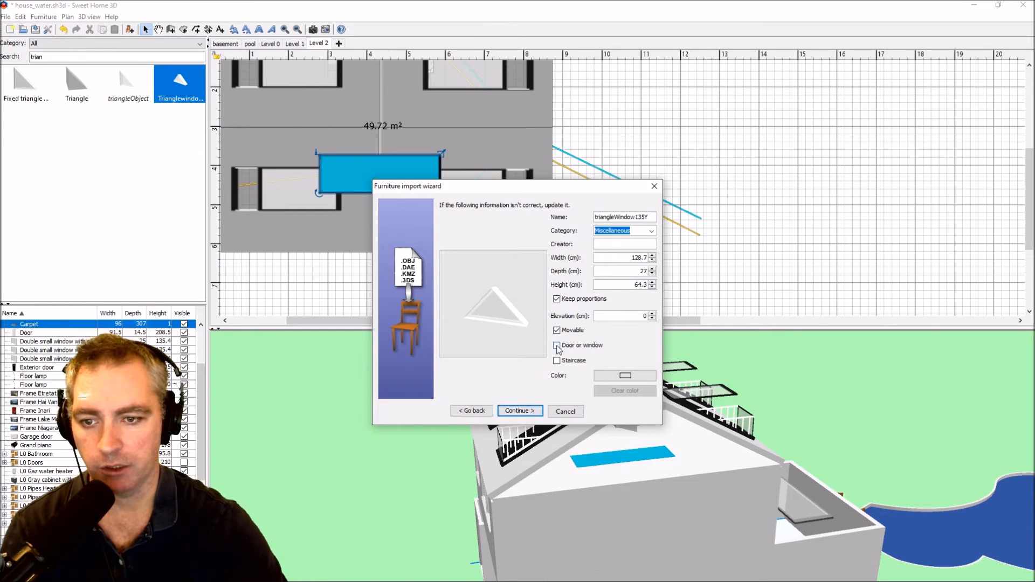
left_click(556, 329)
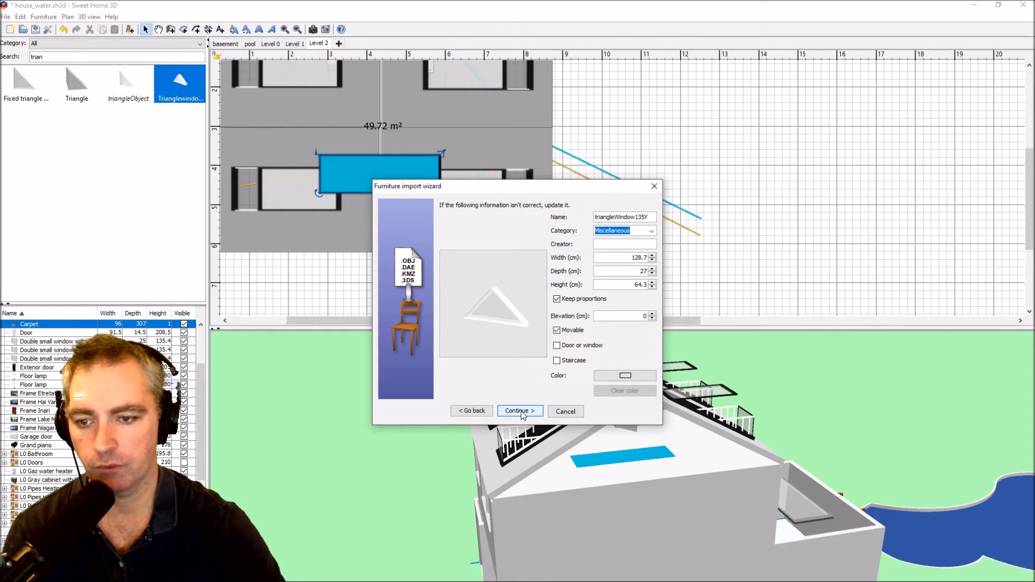
left_click(519, 411)
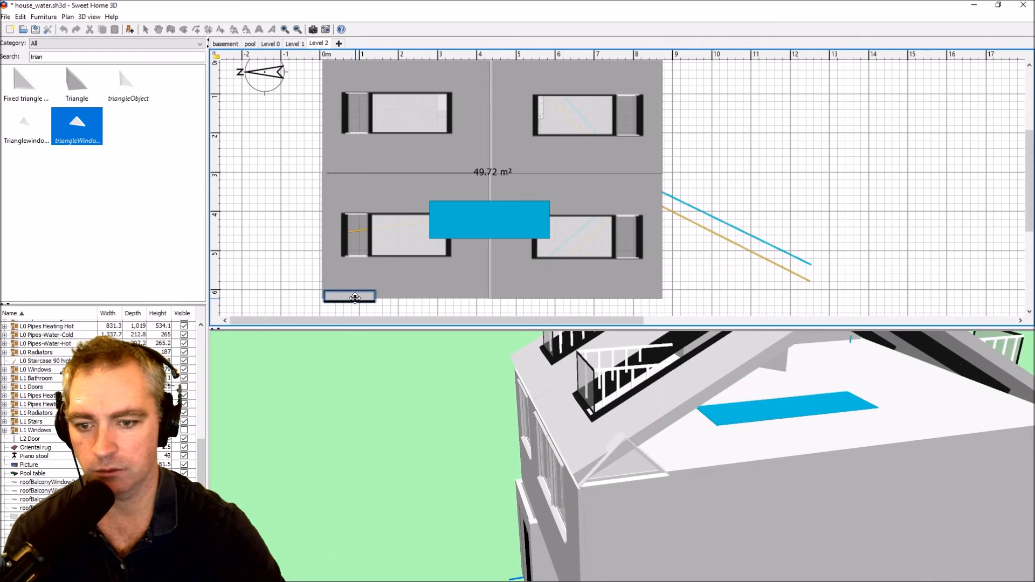
Stretch the triangle window to the full house width and gable height, checking it in 3D.
left_click_drag(375, 298, 581, 297)
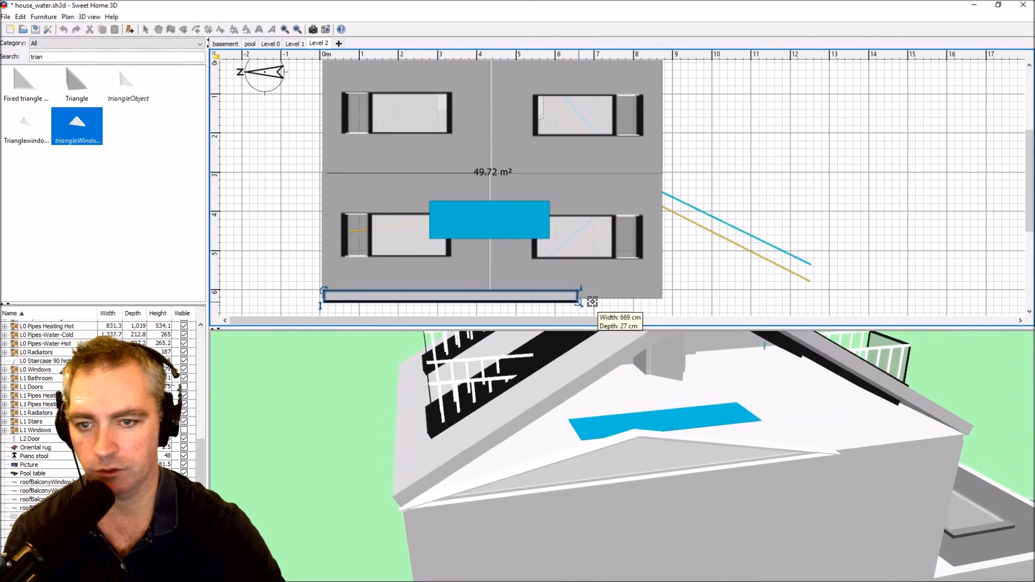
left_click_drag(581, 302, 663, 301)
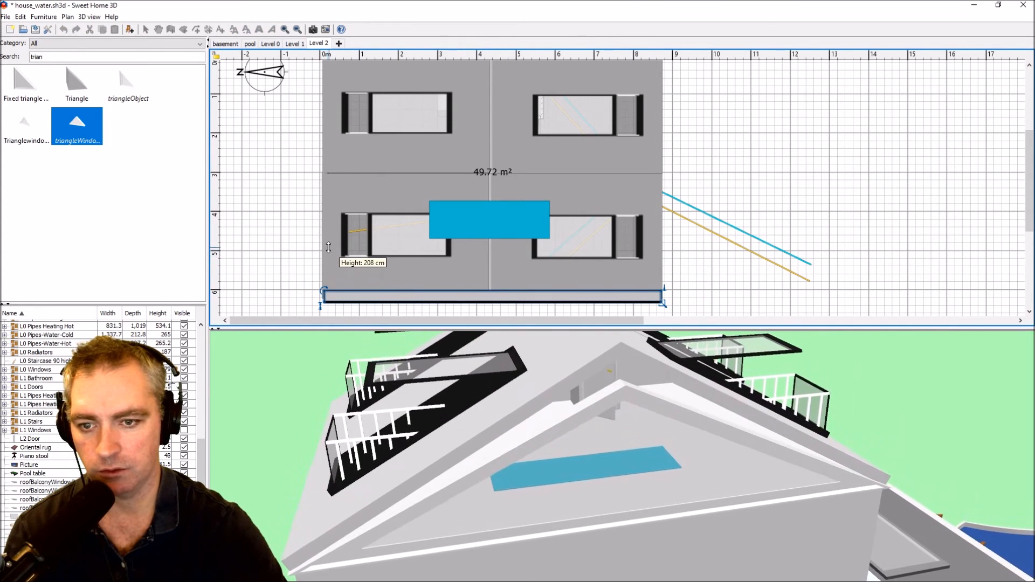
left_click_drag(328, 246, 327, 234)
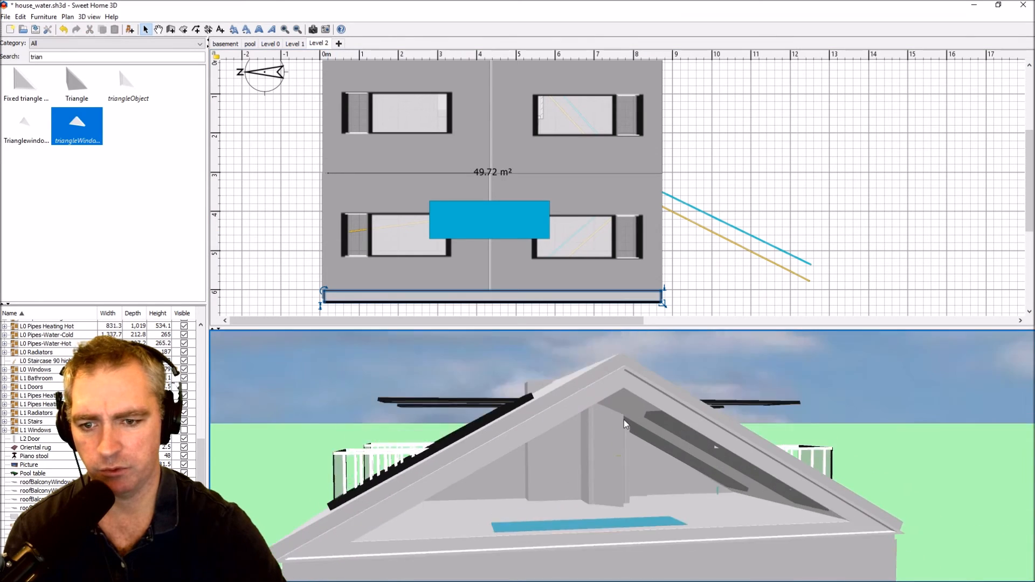
left_click_drag(624, 422, 561, 469)
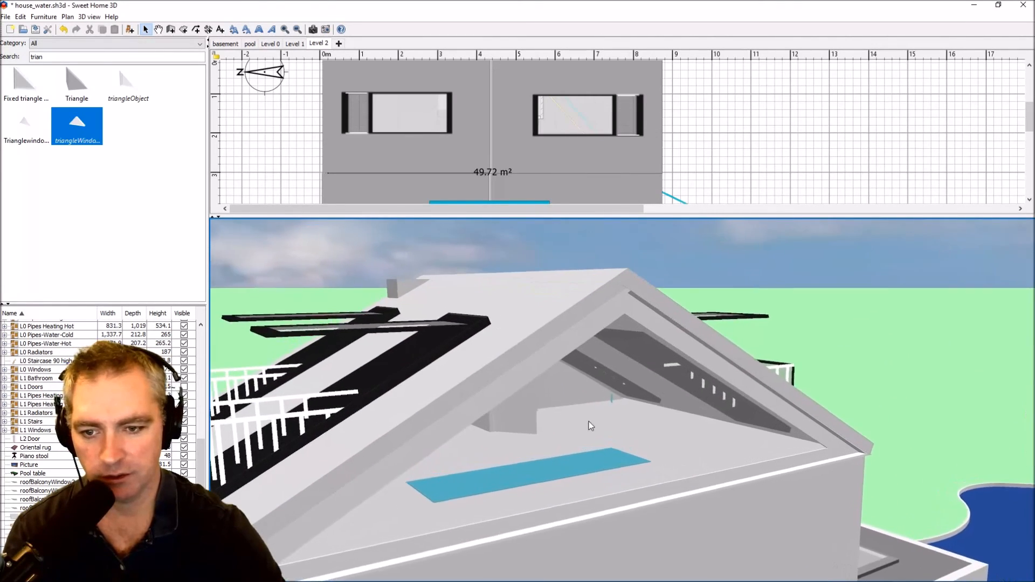
left_click_drag(591, 426, 768, 357)
type("p")
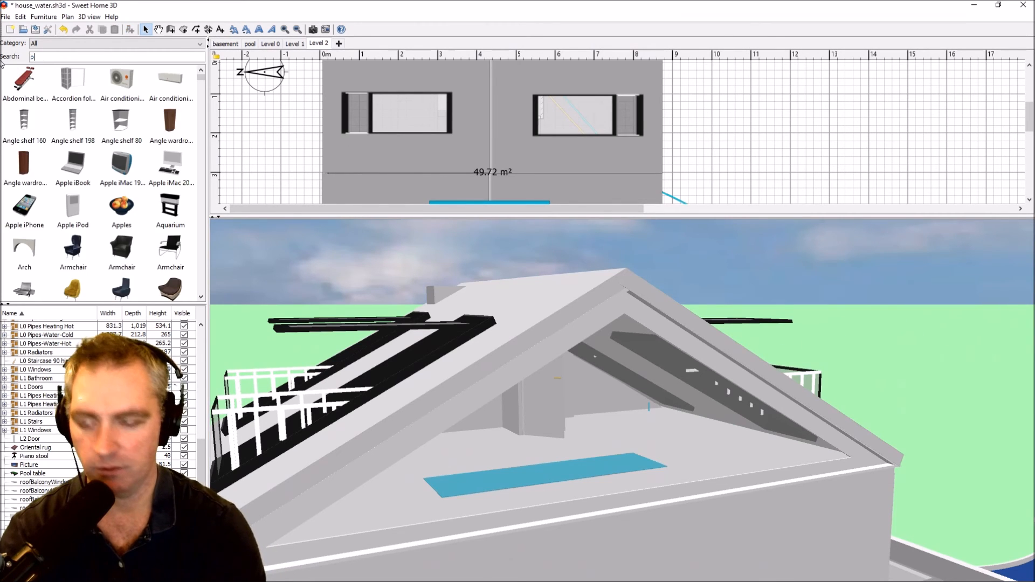
Search 'wom', add the Lying down female to the rooftop mat and rotate her to lie along it.
type("ers")
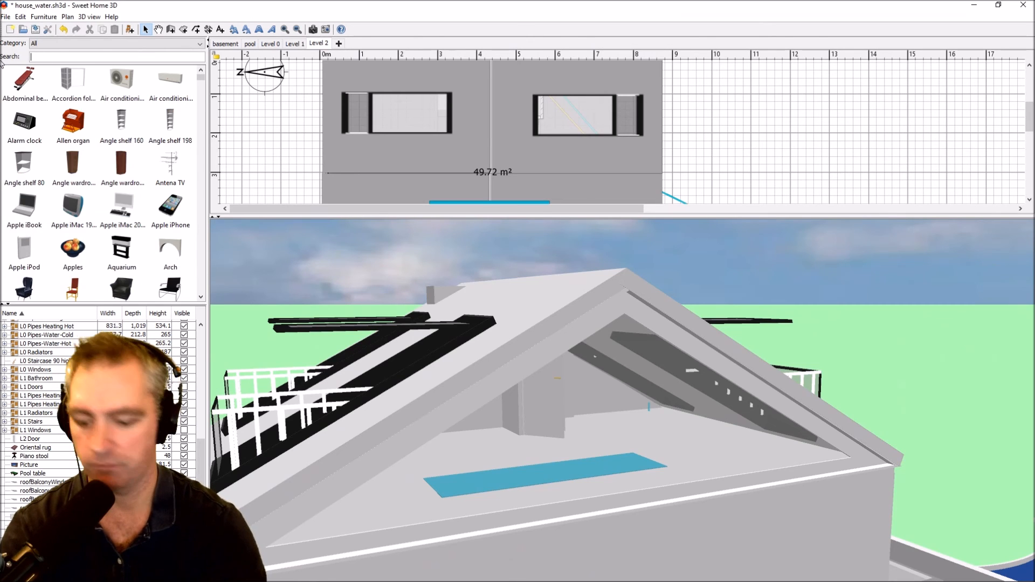
type("wom")
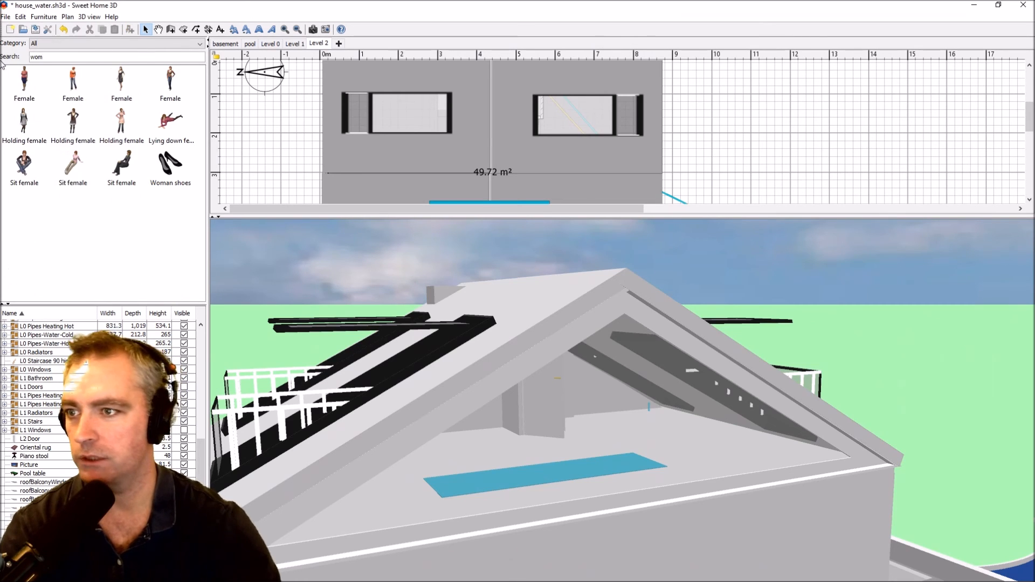
left_click(170, 125)
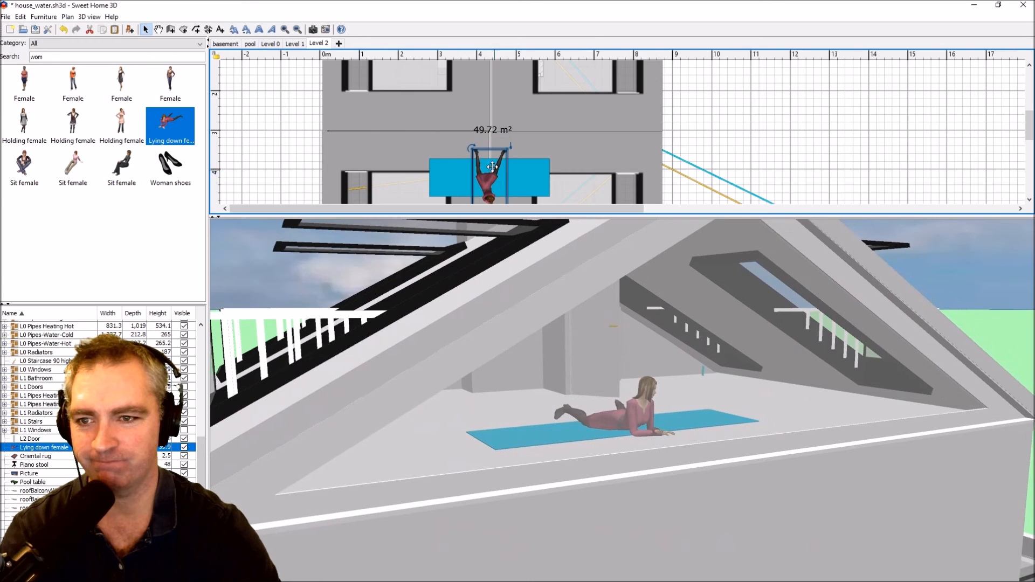
left_click_drag(469, 148, 515, 155)
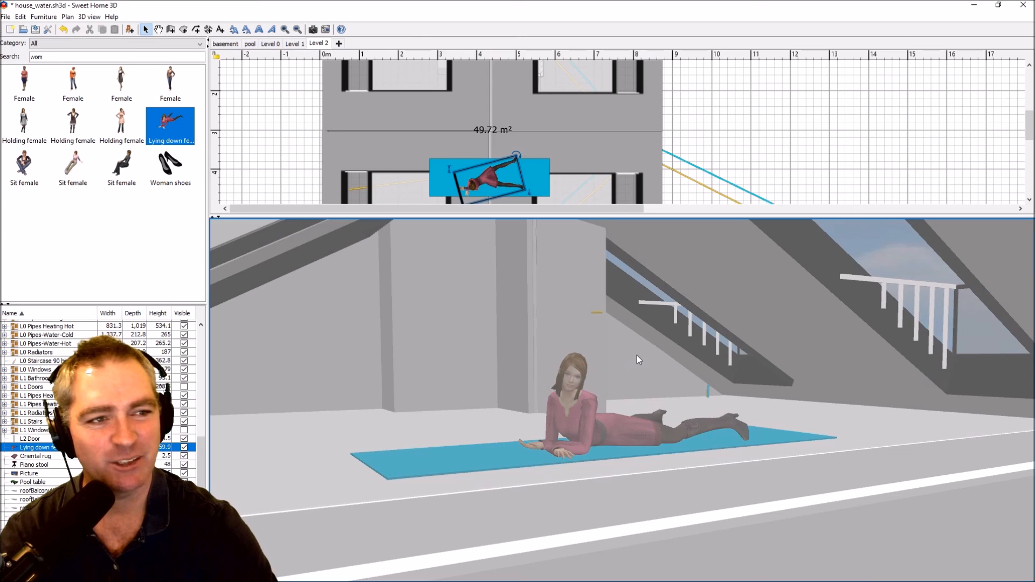
mouse_move(680, 373)
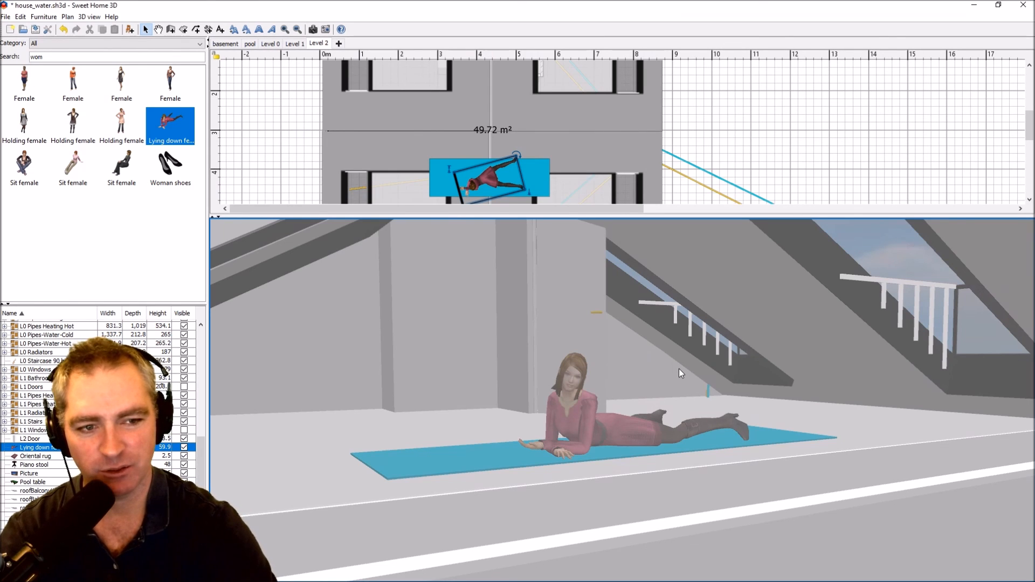